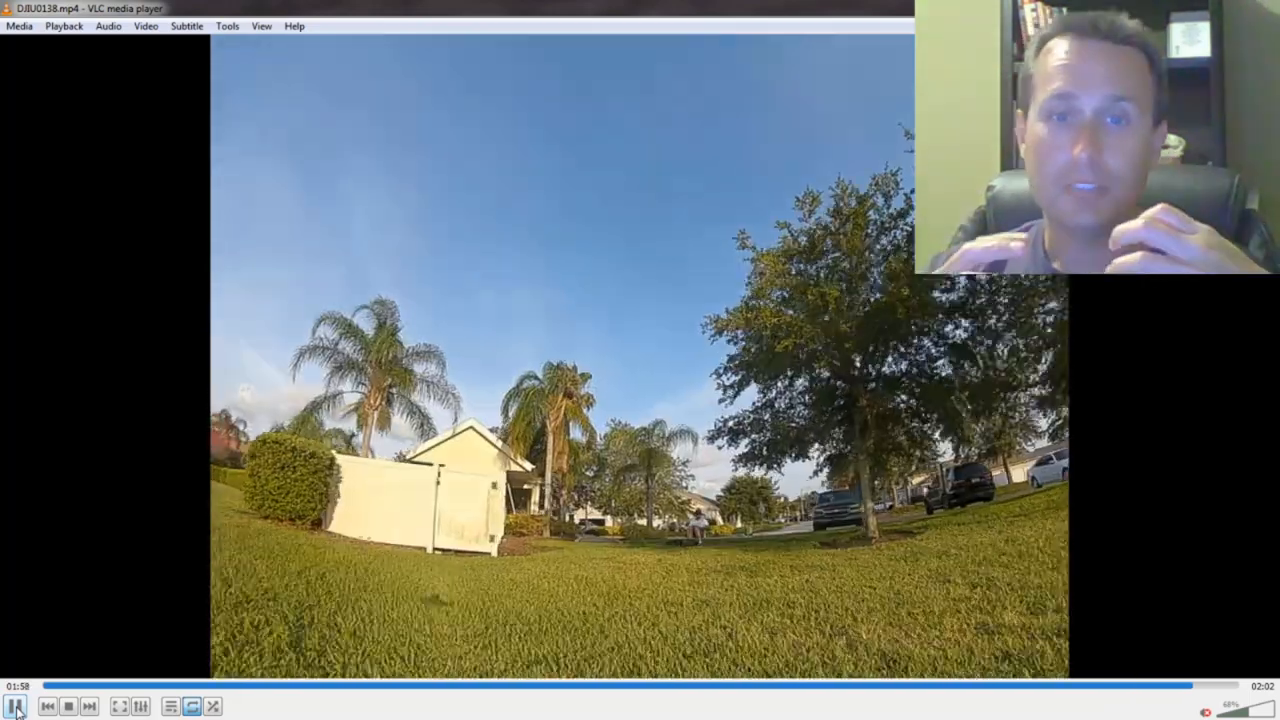
# Step: Play the final seconds of the DJIU0138.mp4 drone clip in VLC
pyautogui.click(13, 706)
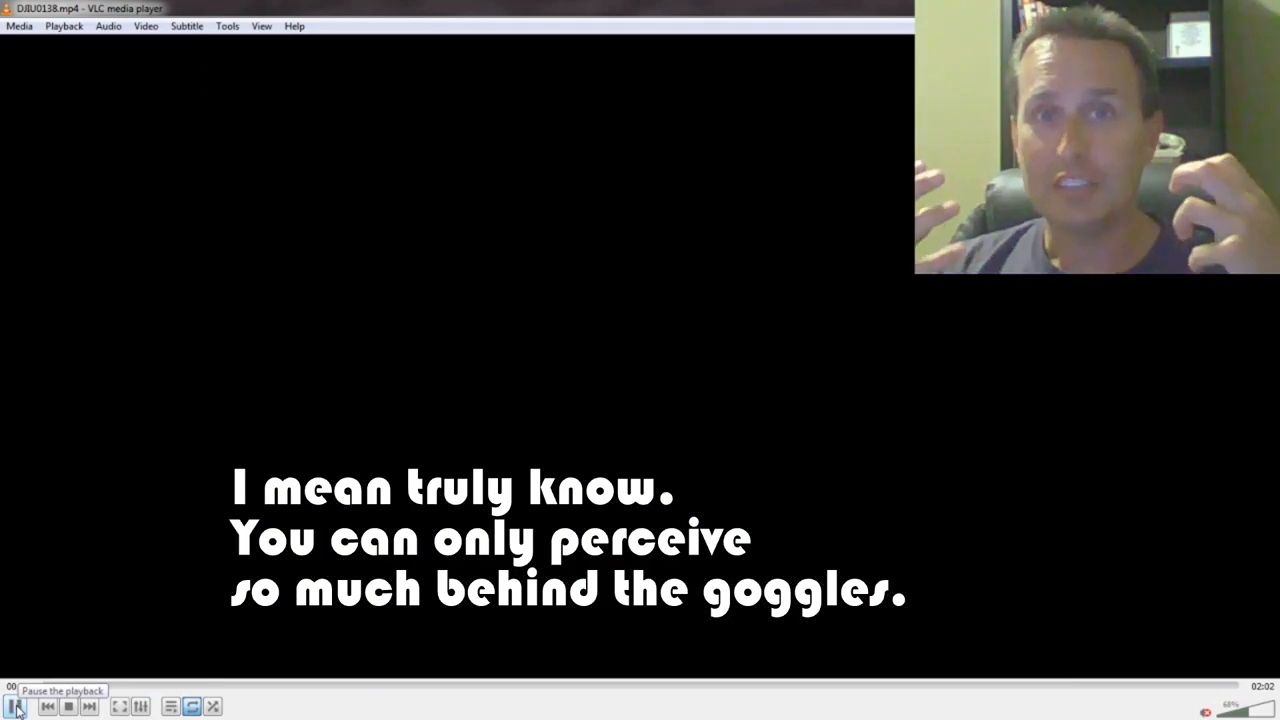
pyautogui.click(12, 706)
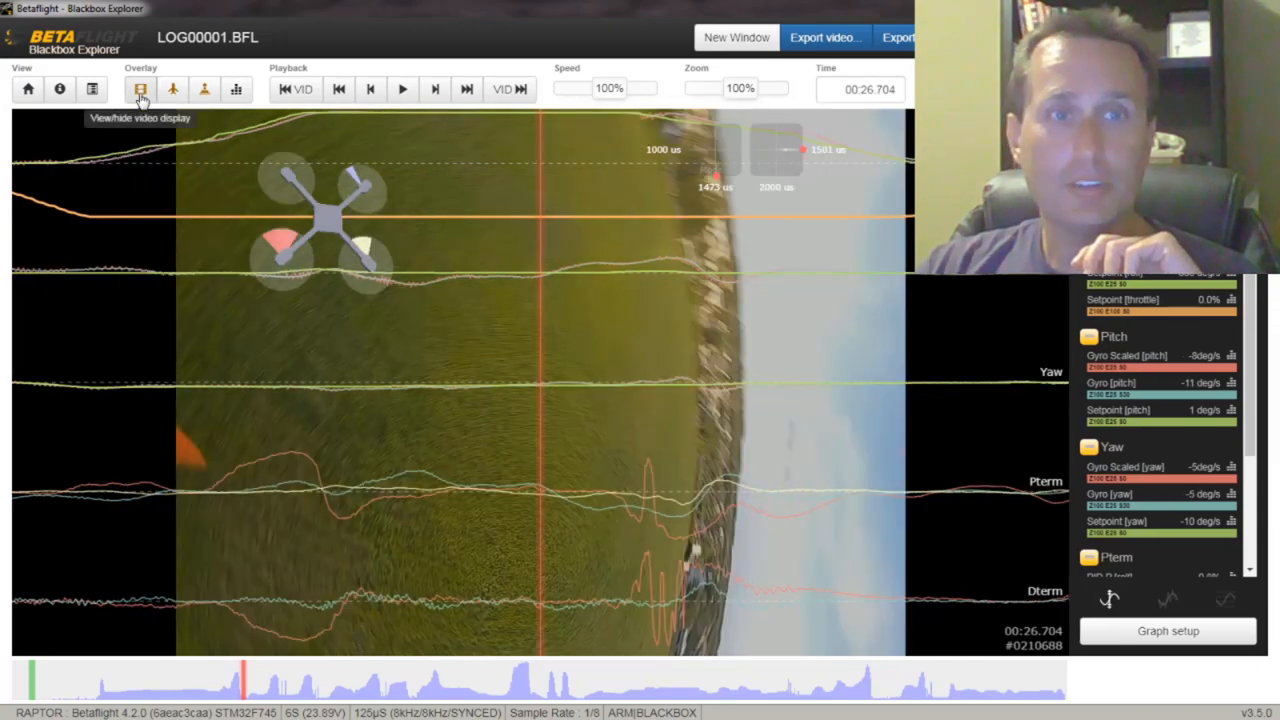
# Step: Turn off the video overlay so the traces show on a black background
pyautogui.click(140, 89)
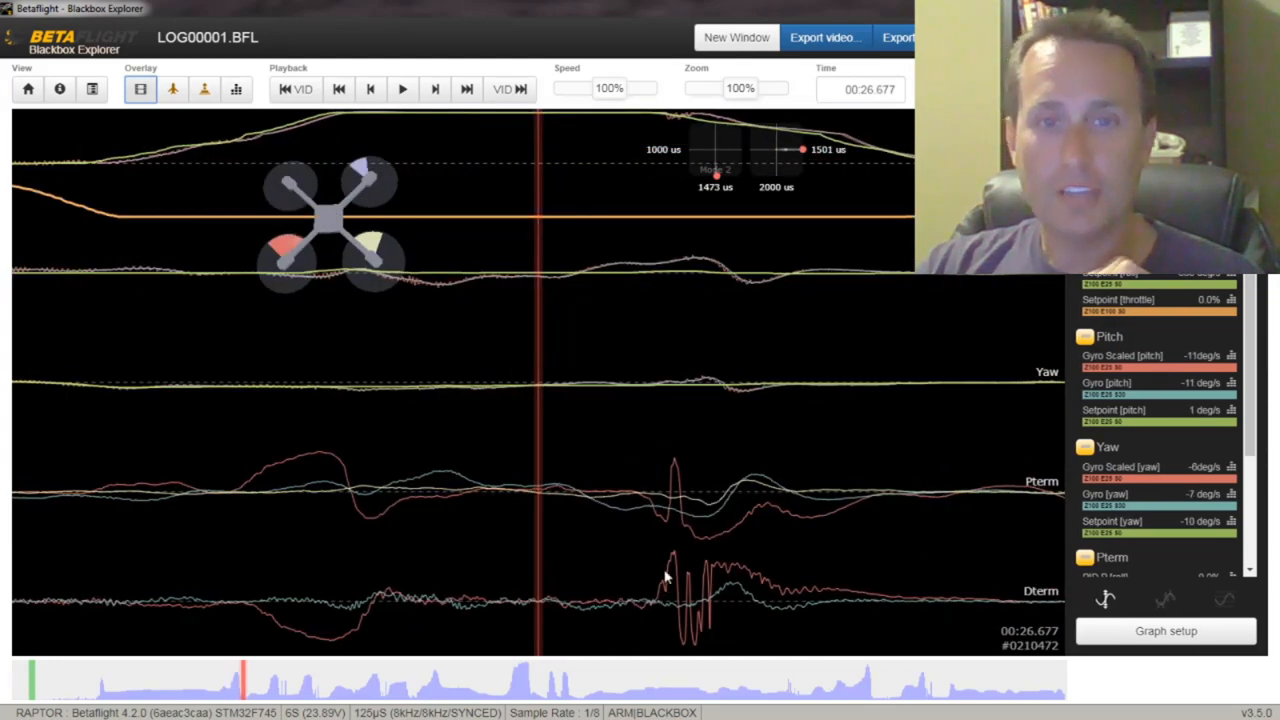
pyautogui.moveTo(800, 604)
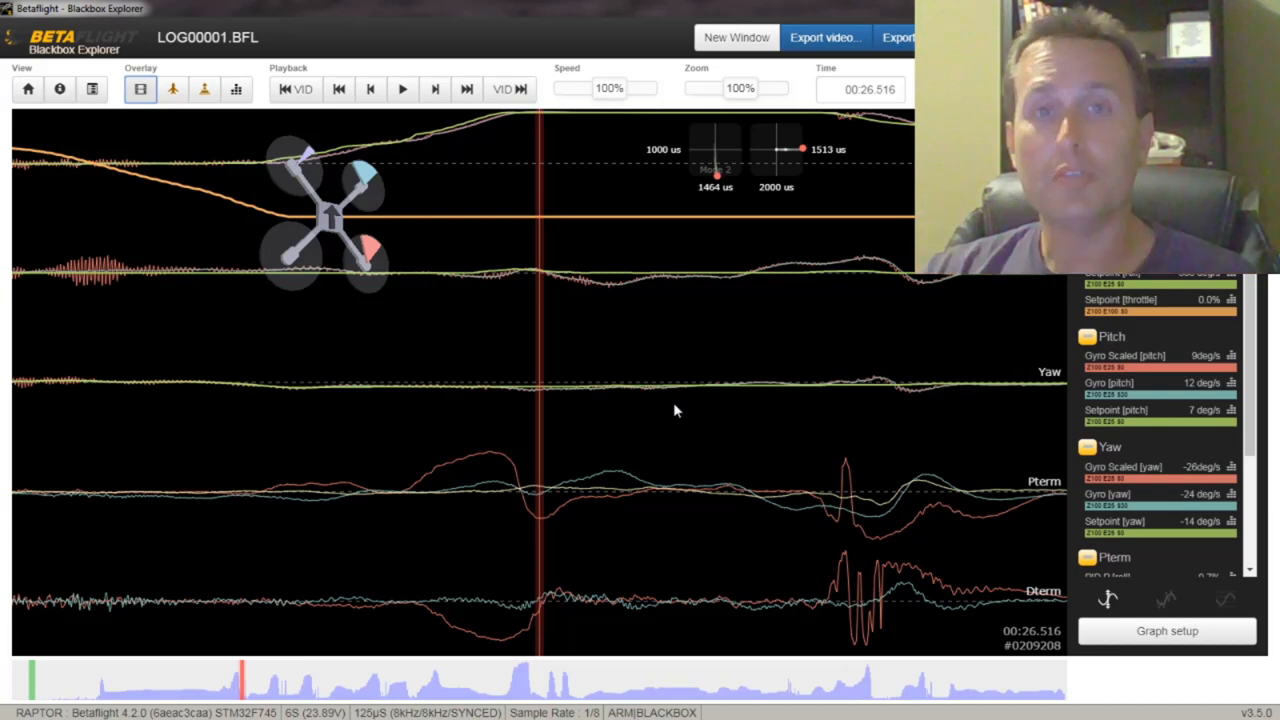
pyautogui.moveTo(828, 596)
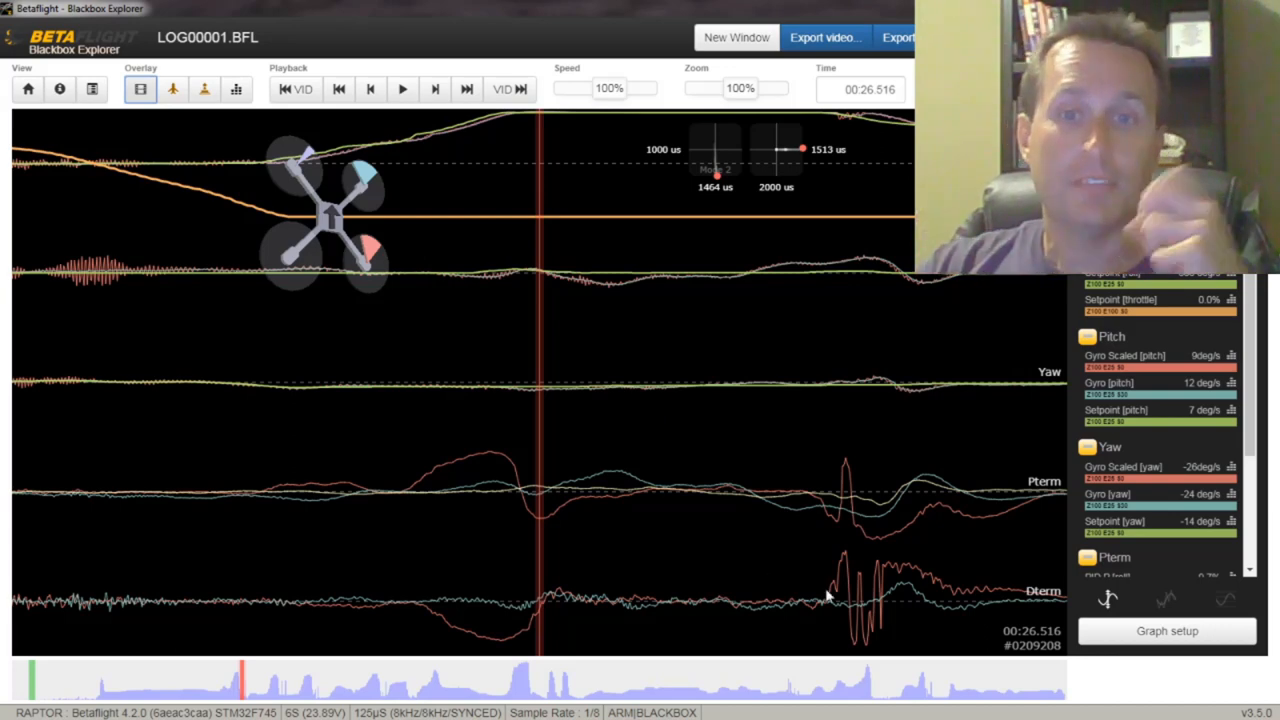
pyautogui.moveTo(858, 585)
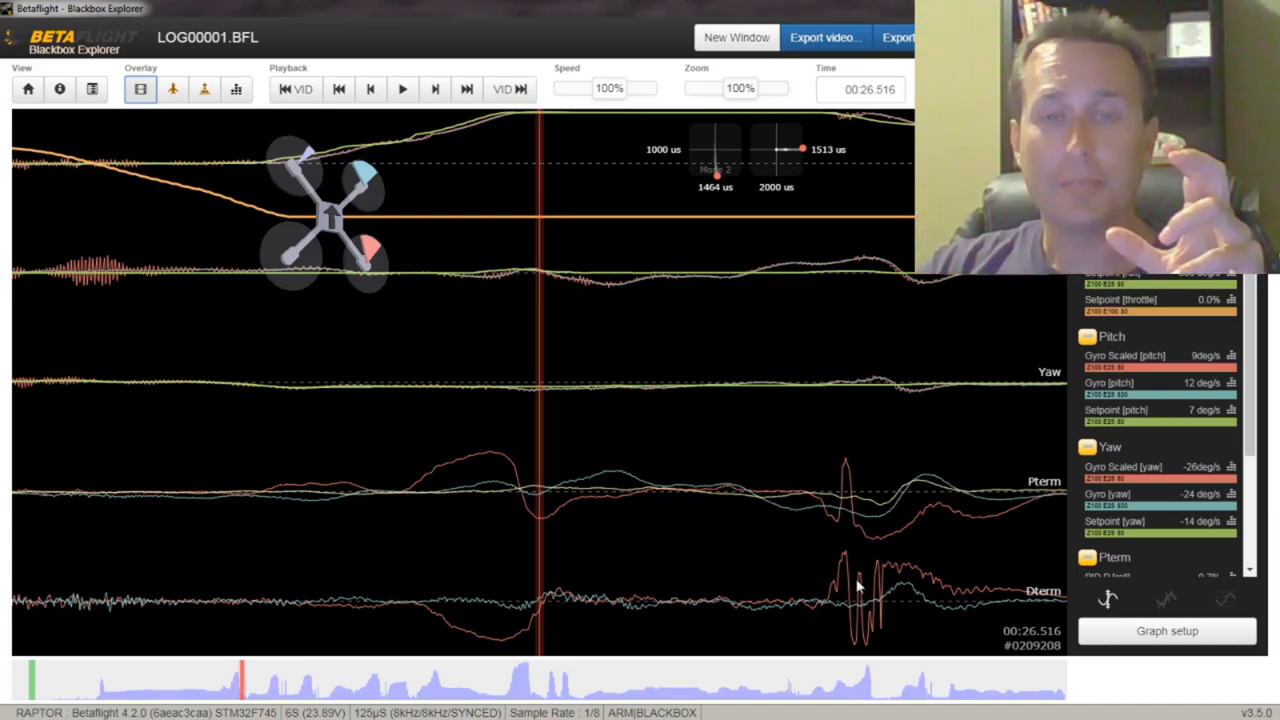
pyautogui.moveTo(850, 565)
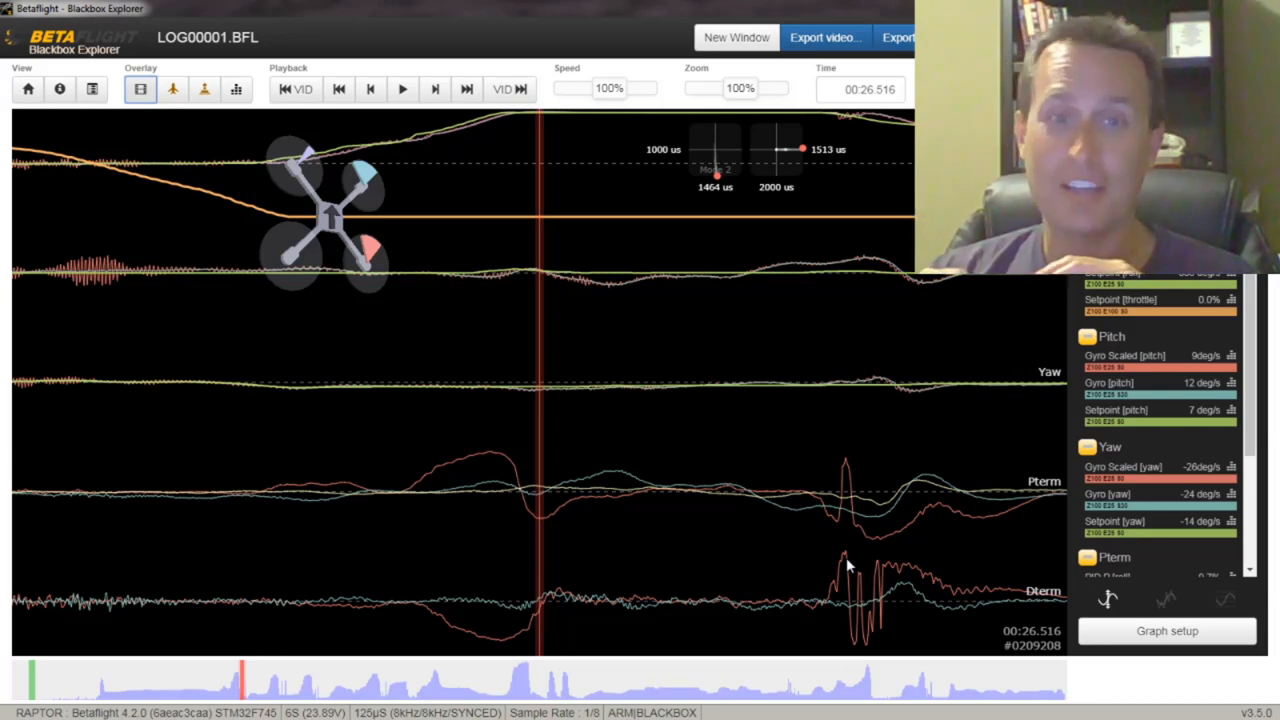
# Step: Move the playhead slightly later to 00:26.756, where Pterm and Dterm spike
pyautogui.click(243, 680)
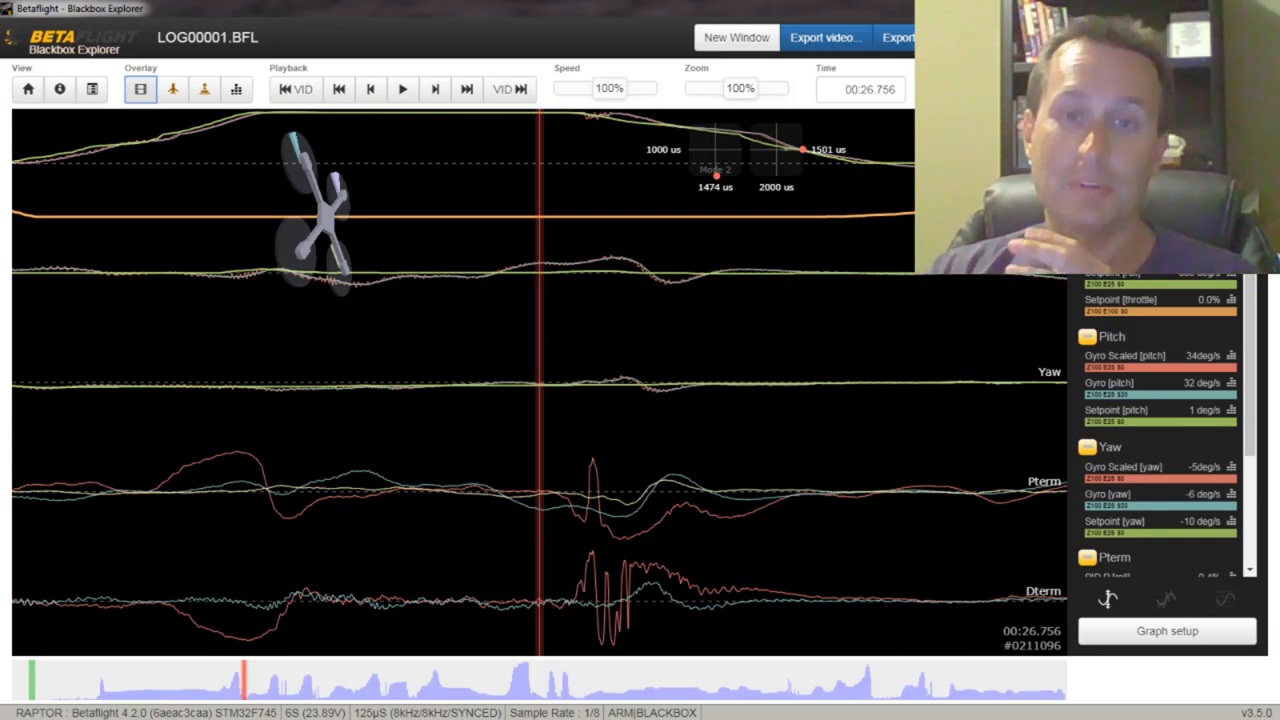
pyautogui.moveTo(890, 204)
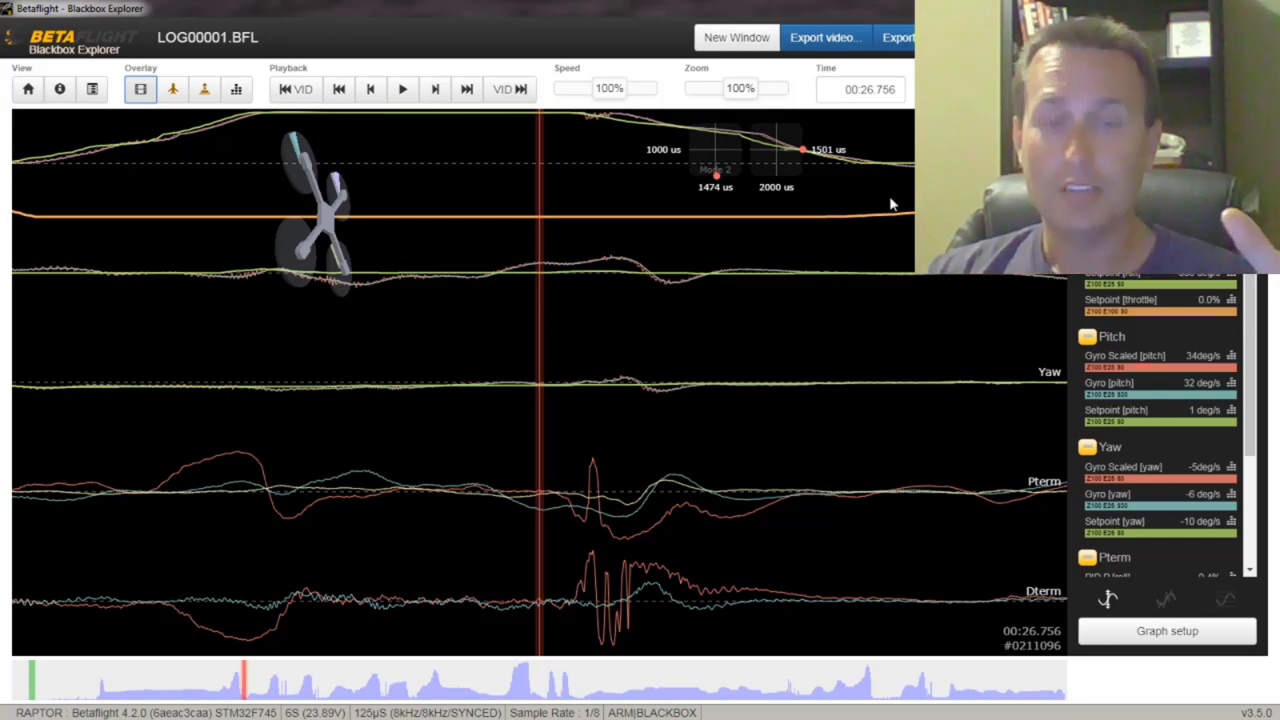
pyautogui.moveTo(628, 603)
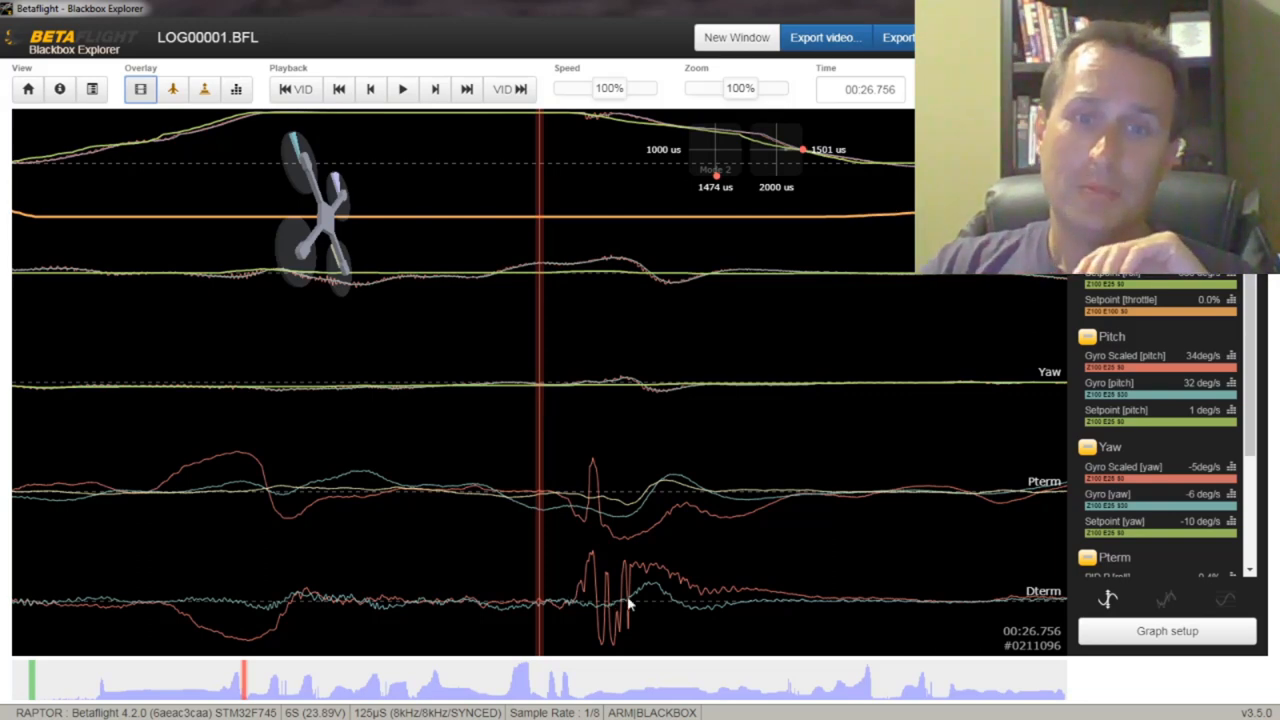
pyautogui.moveTo(605, 607)
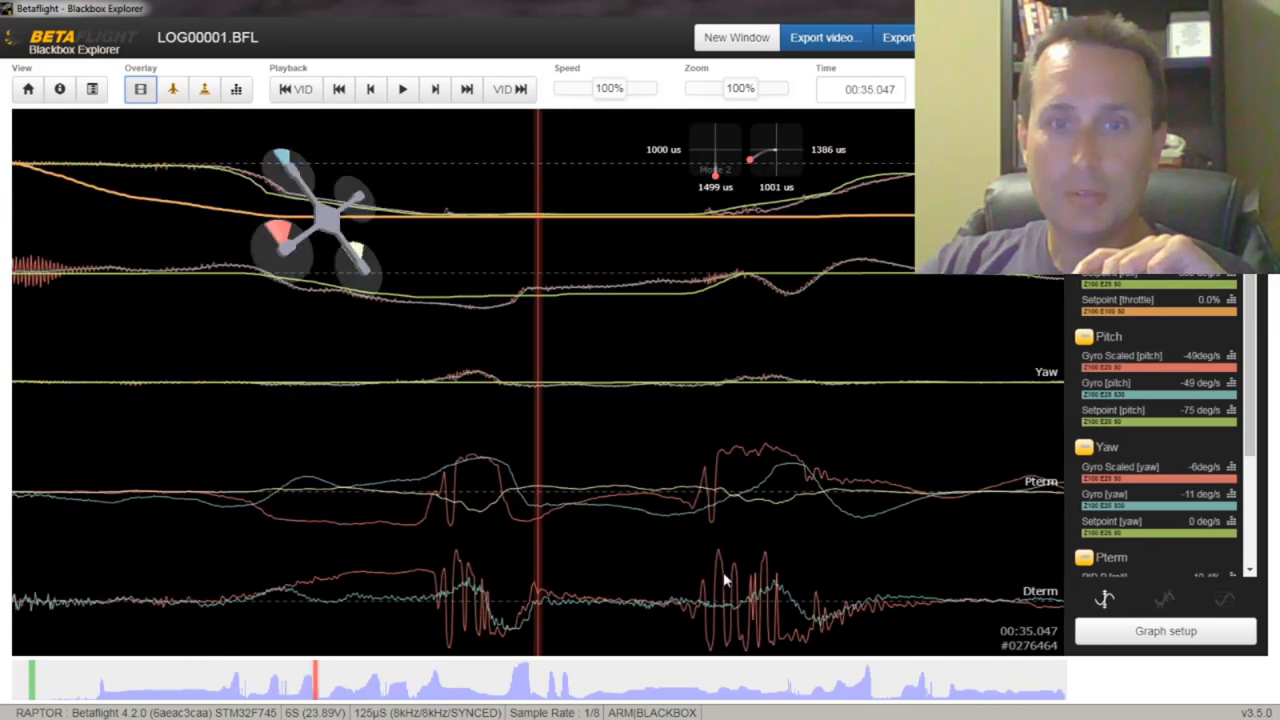
pyautogui.moveTo(485, 598)
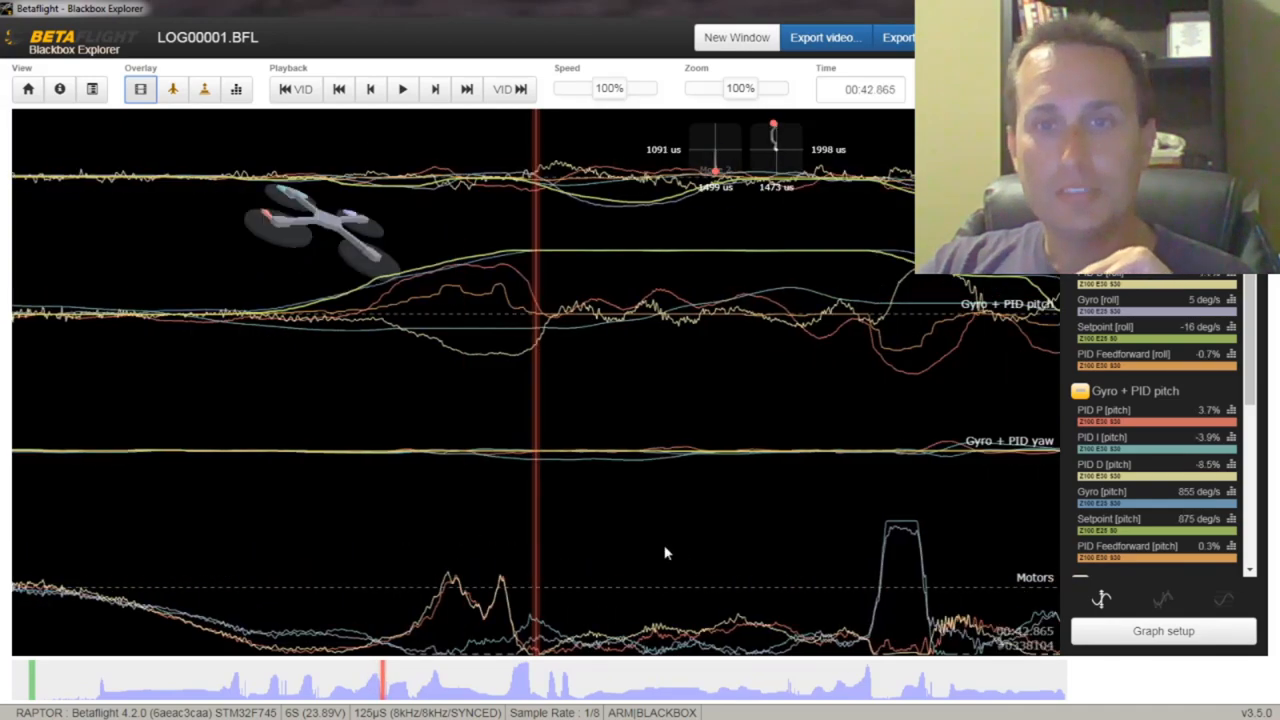
pyautogui.moveTo(521, 256)
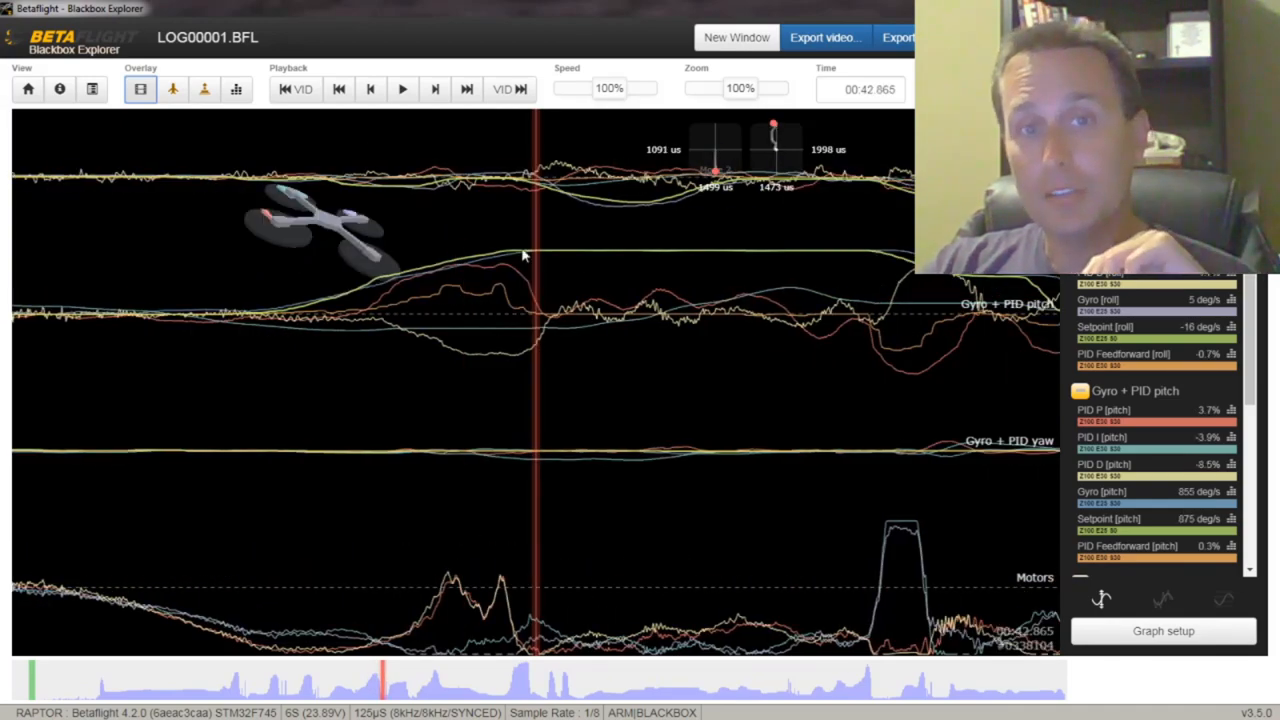
pyautogui.moveTo(635, 460)
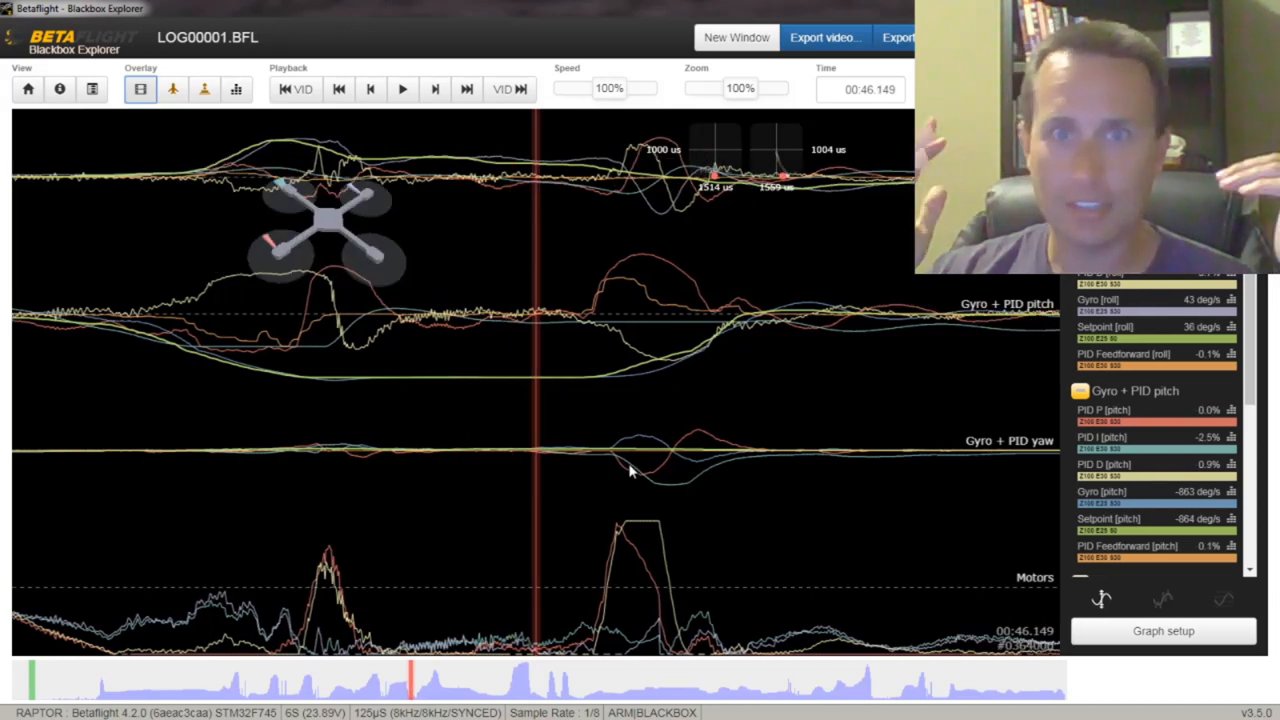
pyautogui.moveTo(770, 415)
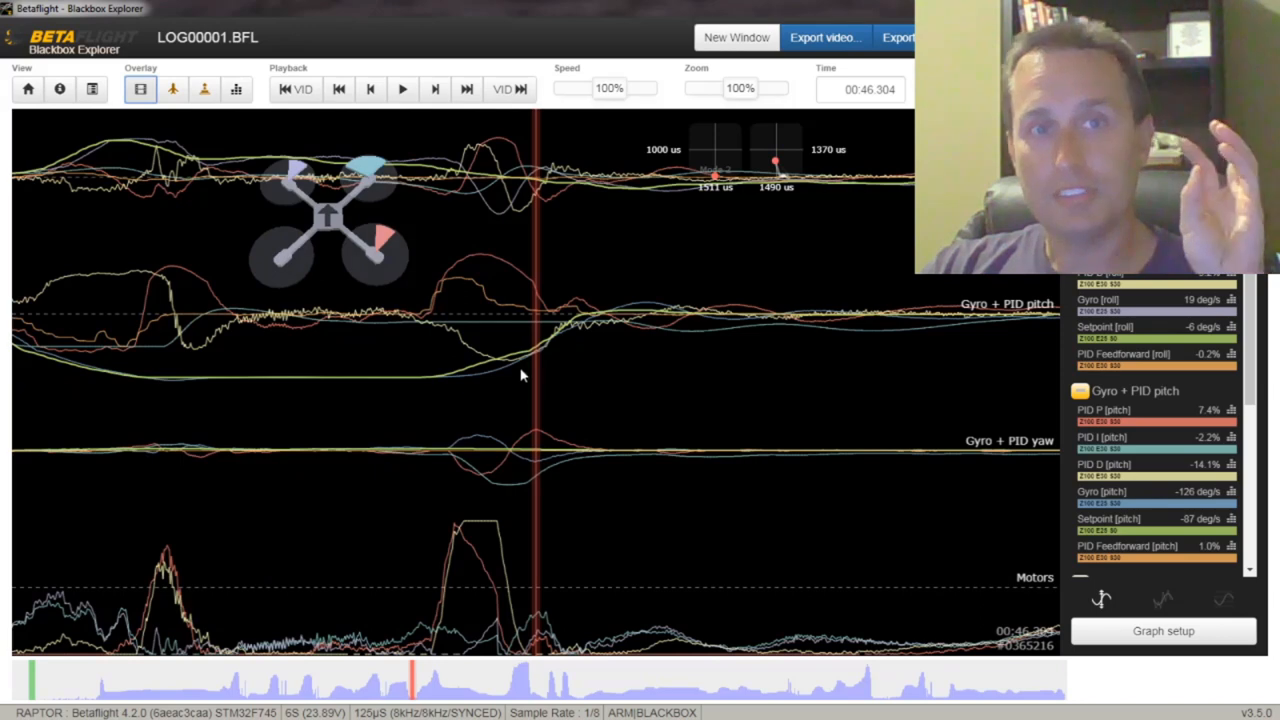
pyautogui.moveTo(565, 527)
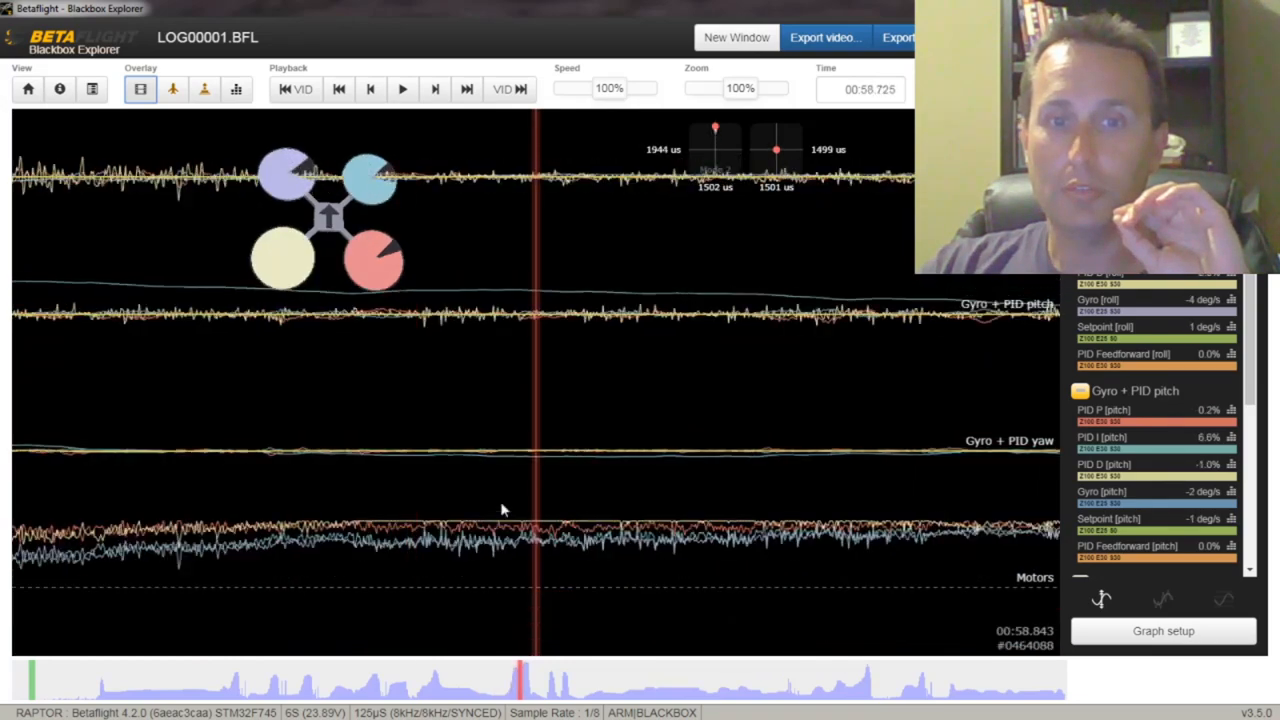
# Step: Seek through the log overview, then settle at the roll move near 00:26.76
pyautogui.click(575, 685)
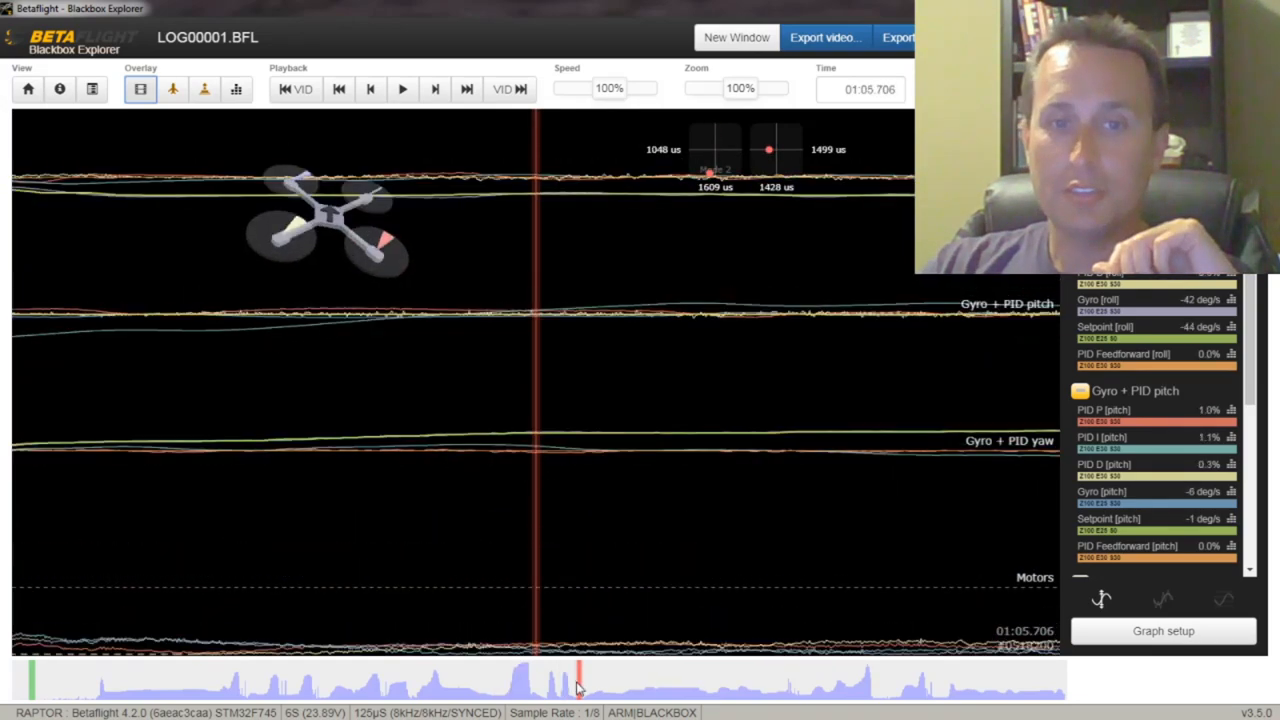
pyautogui.click(870, 680)
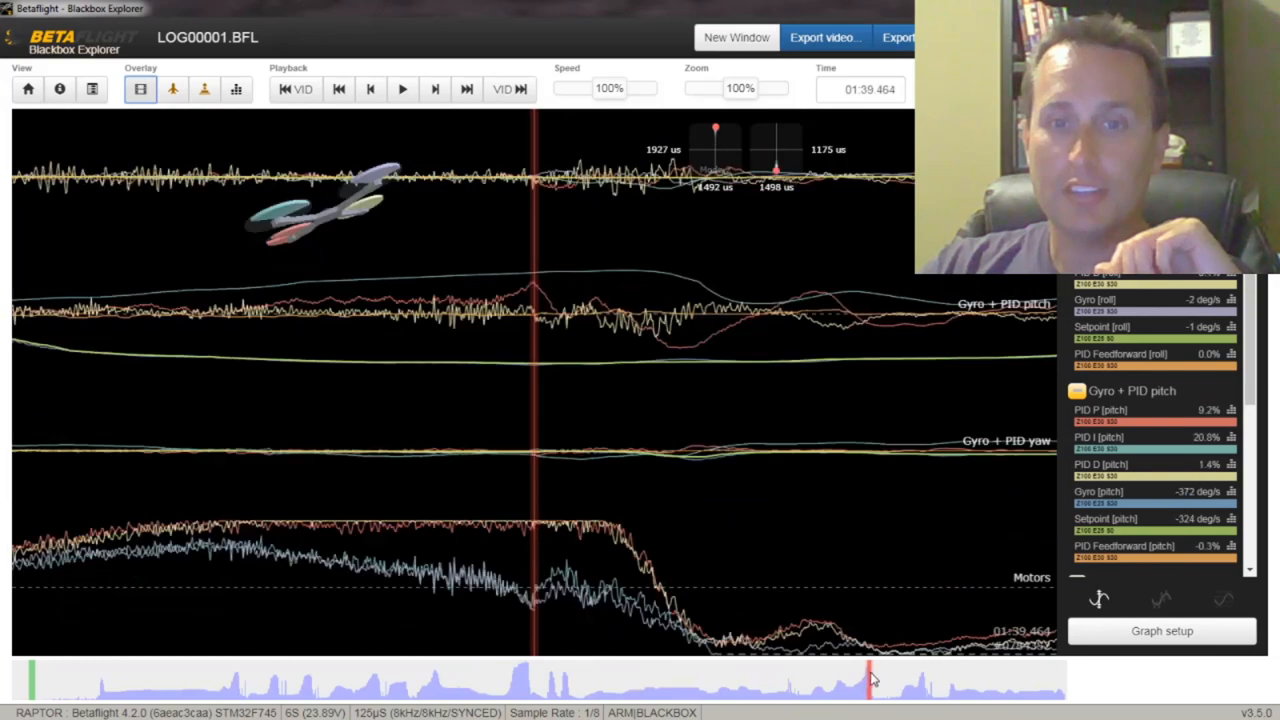
pyautogui.click(235, 685)
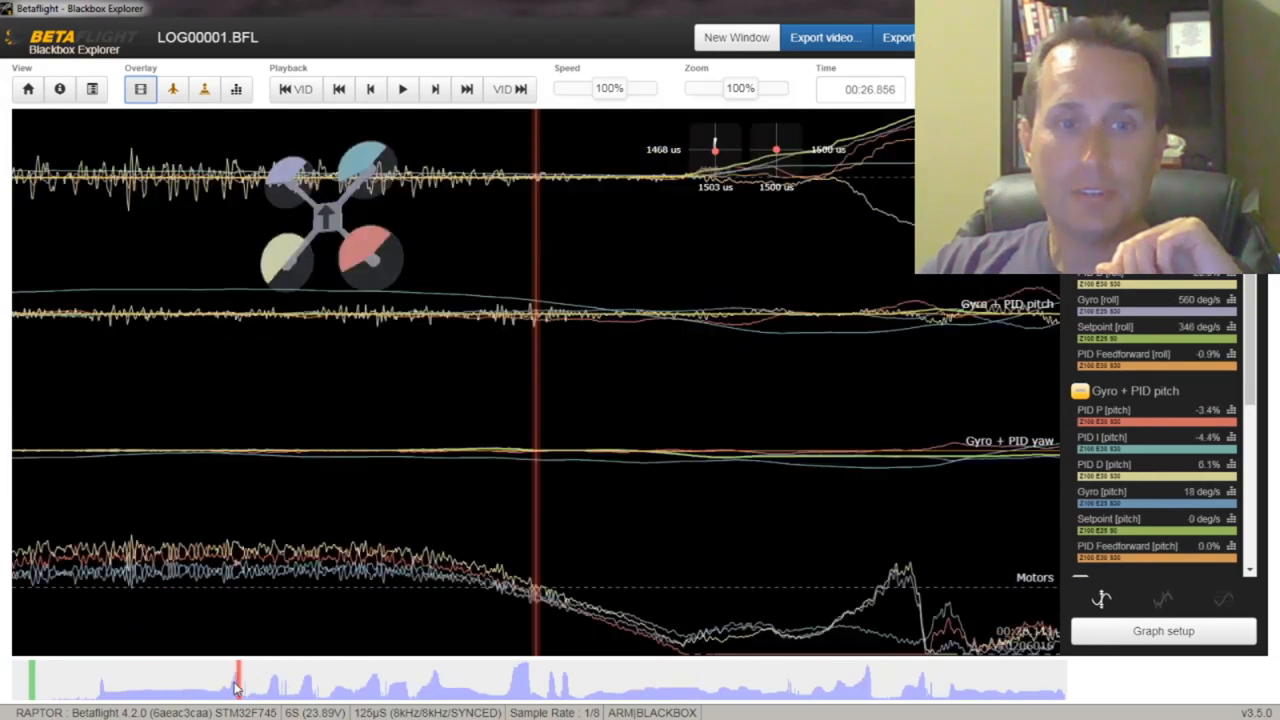
pyautogui.click(240, 685)
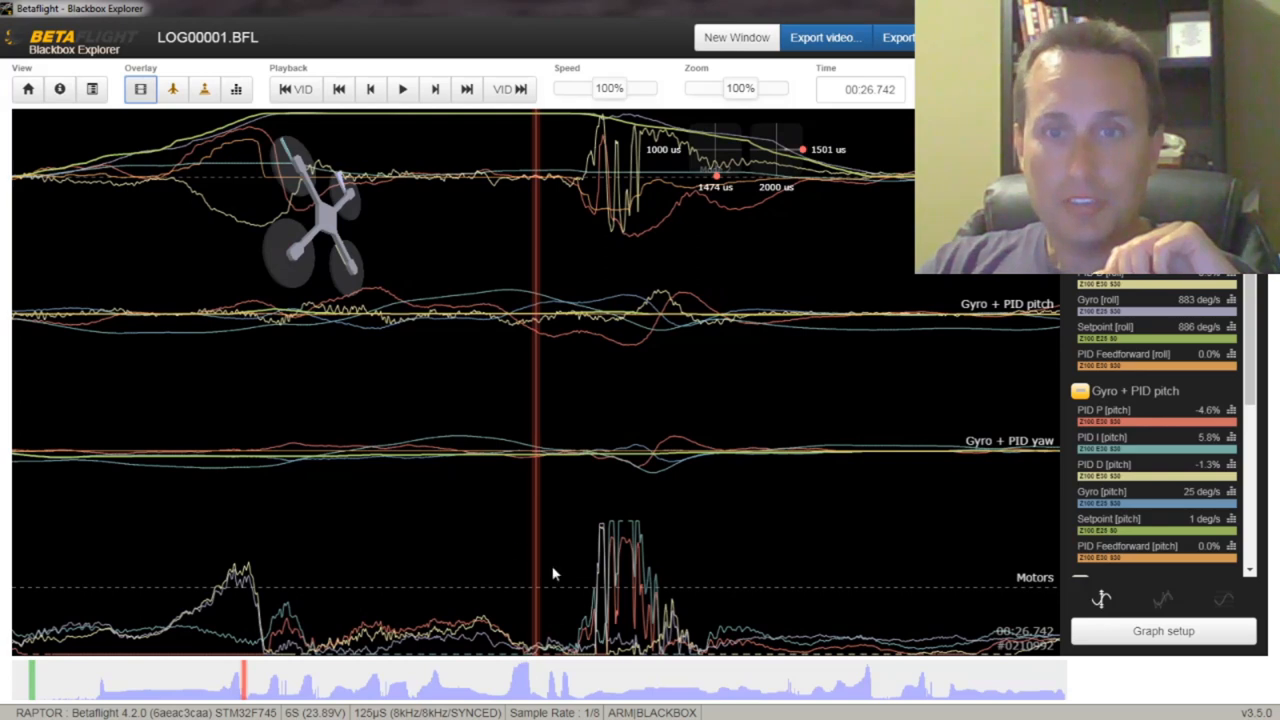
pyautogui.moveTo(593, 587)
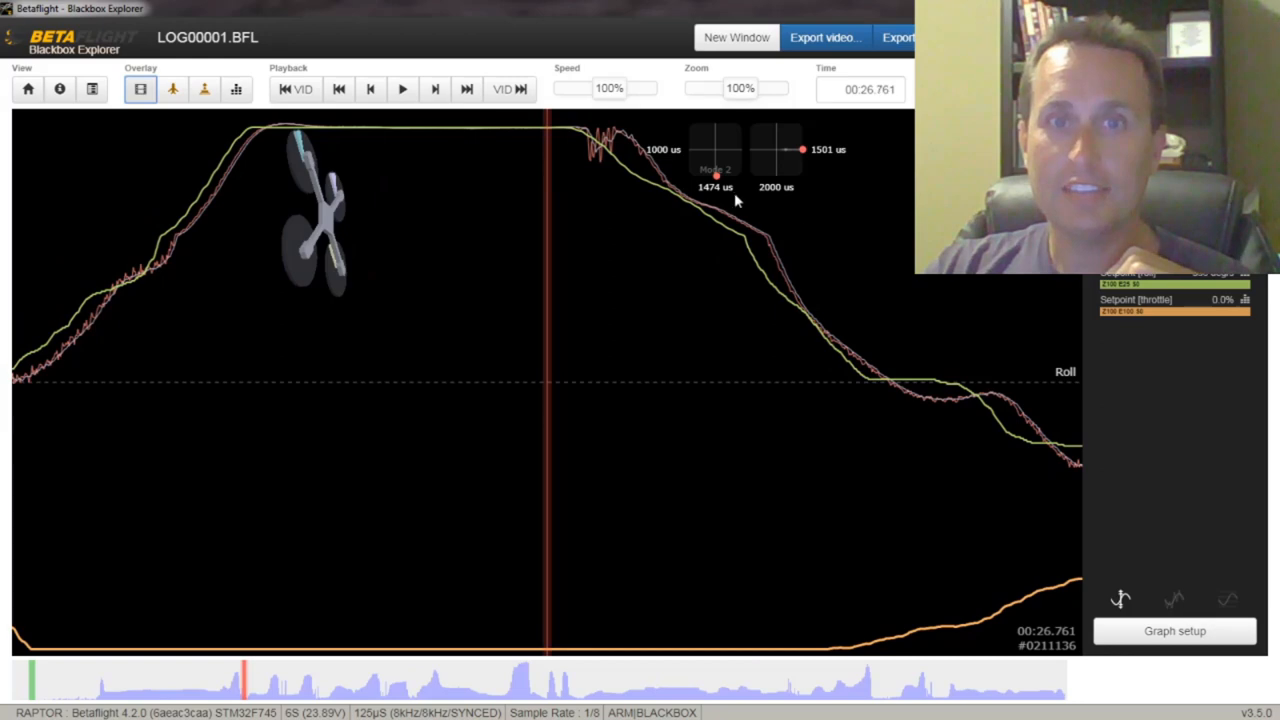
pyautogui.moveTo(740, 88)
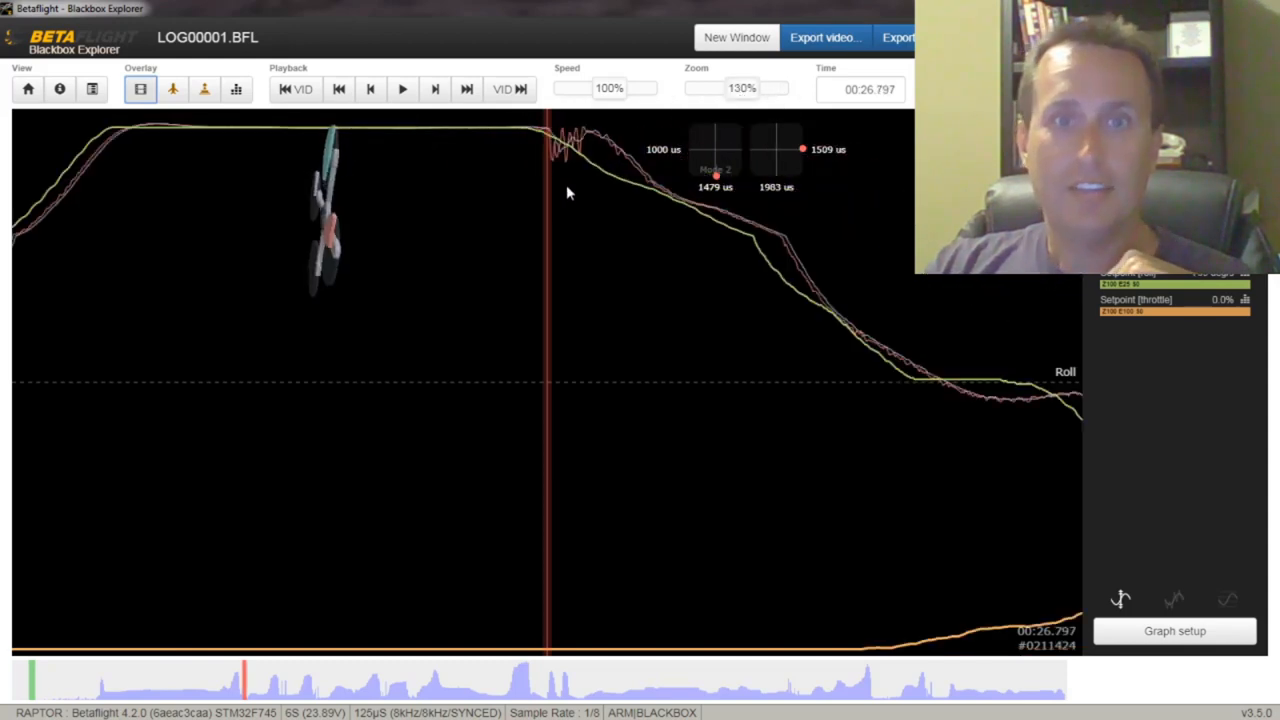
pyautogui.moveTo(558, 153)
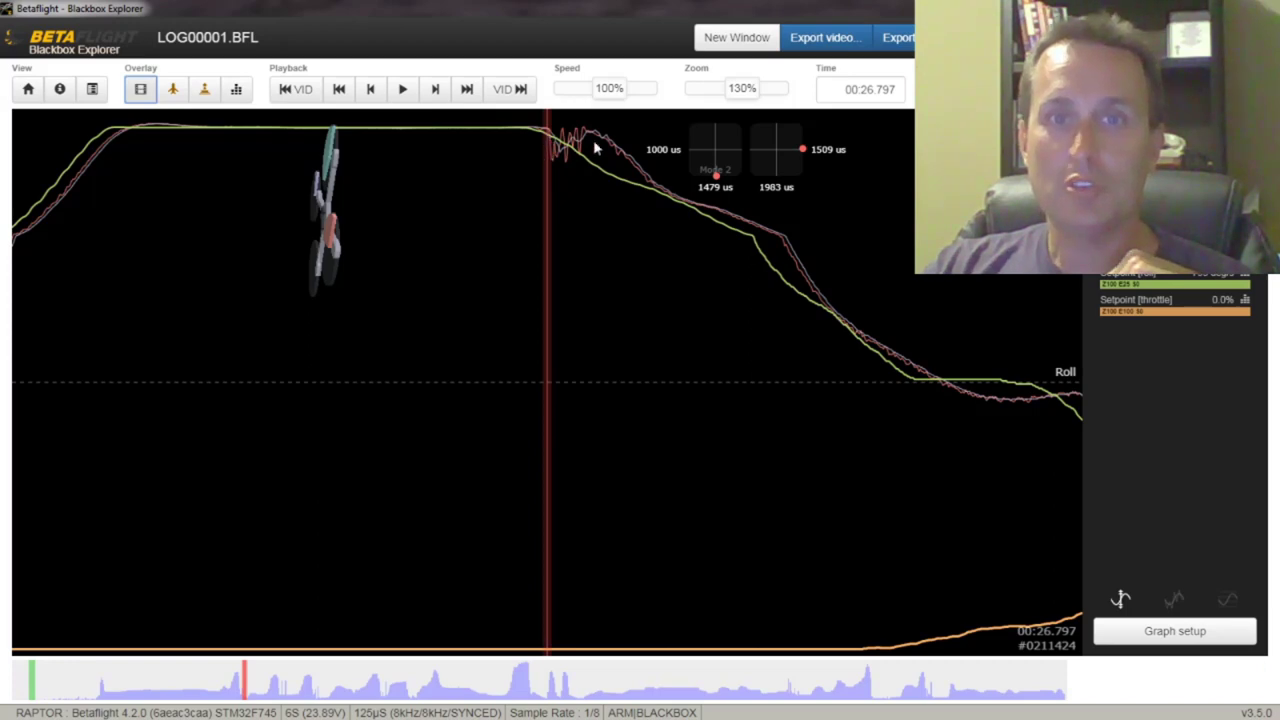
pyautogui.moveTo(558, 160)
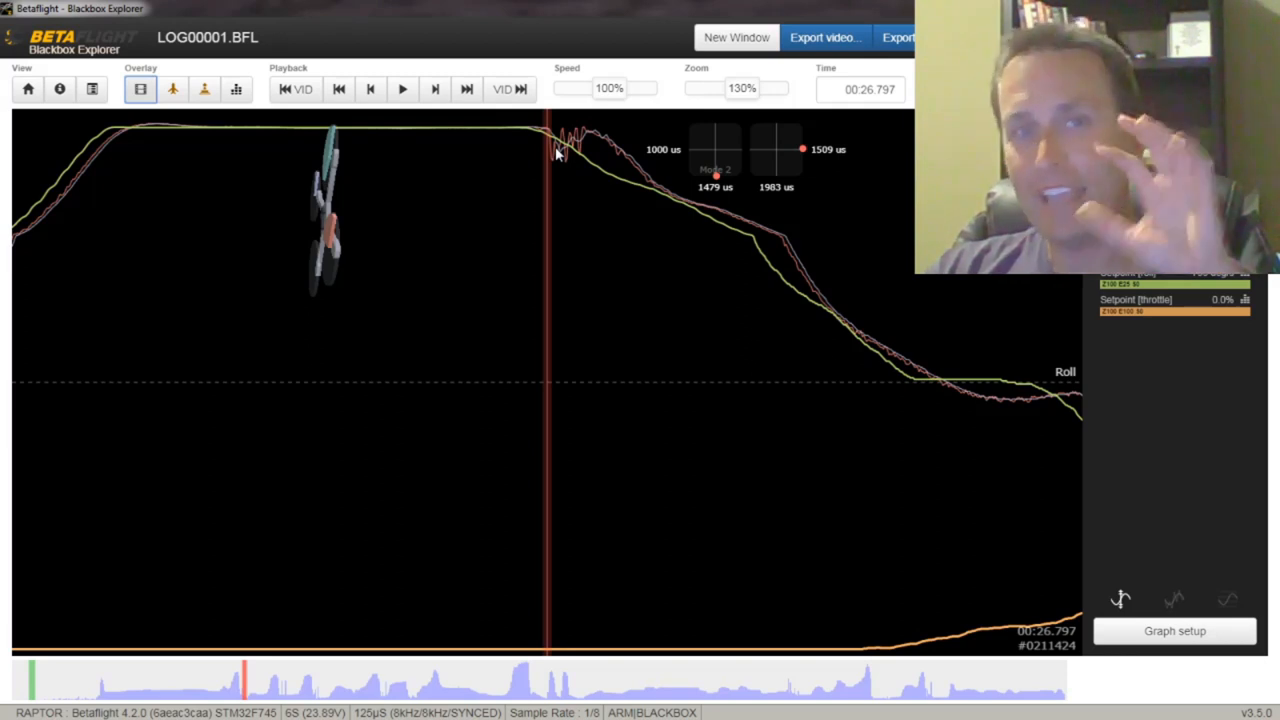
pyautogui.moveTo(563, 182)
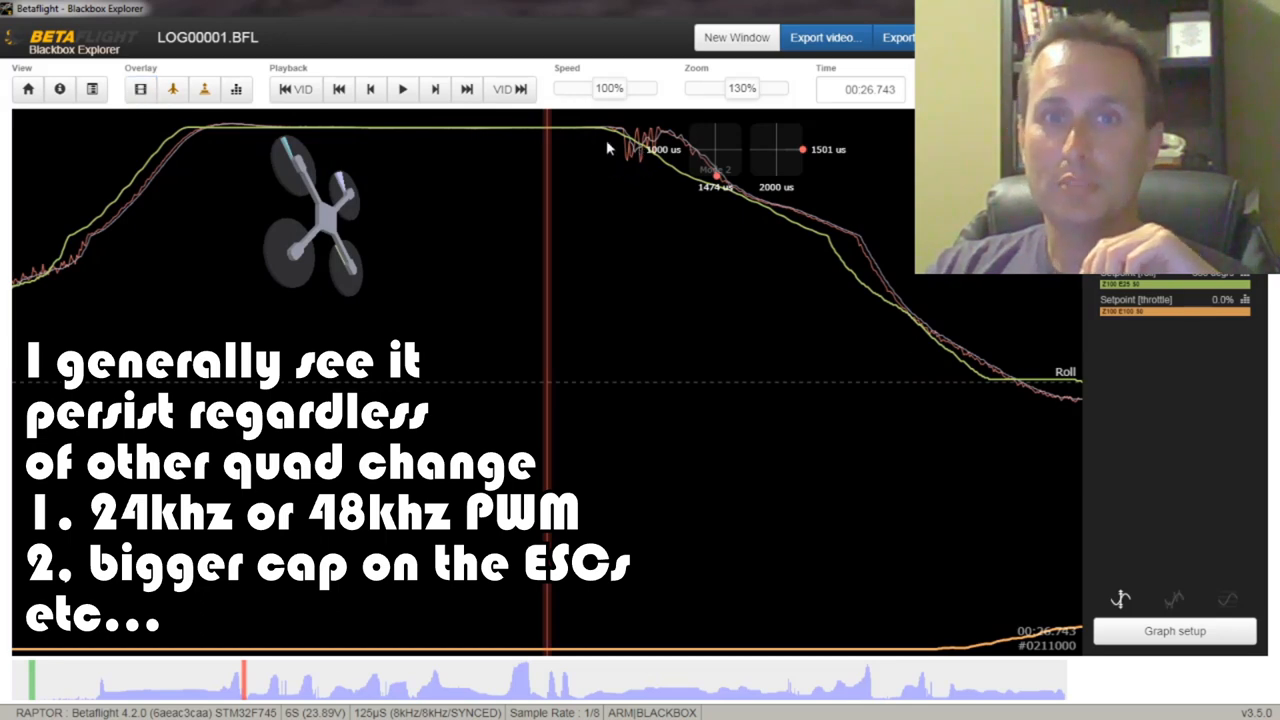
pyautogui.moveTo(632, 158)
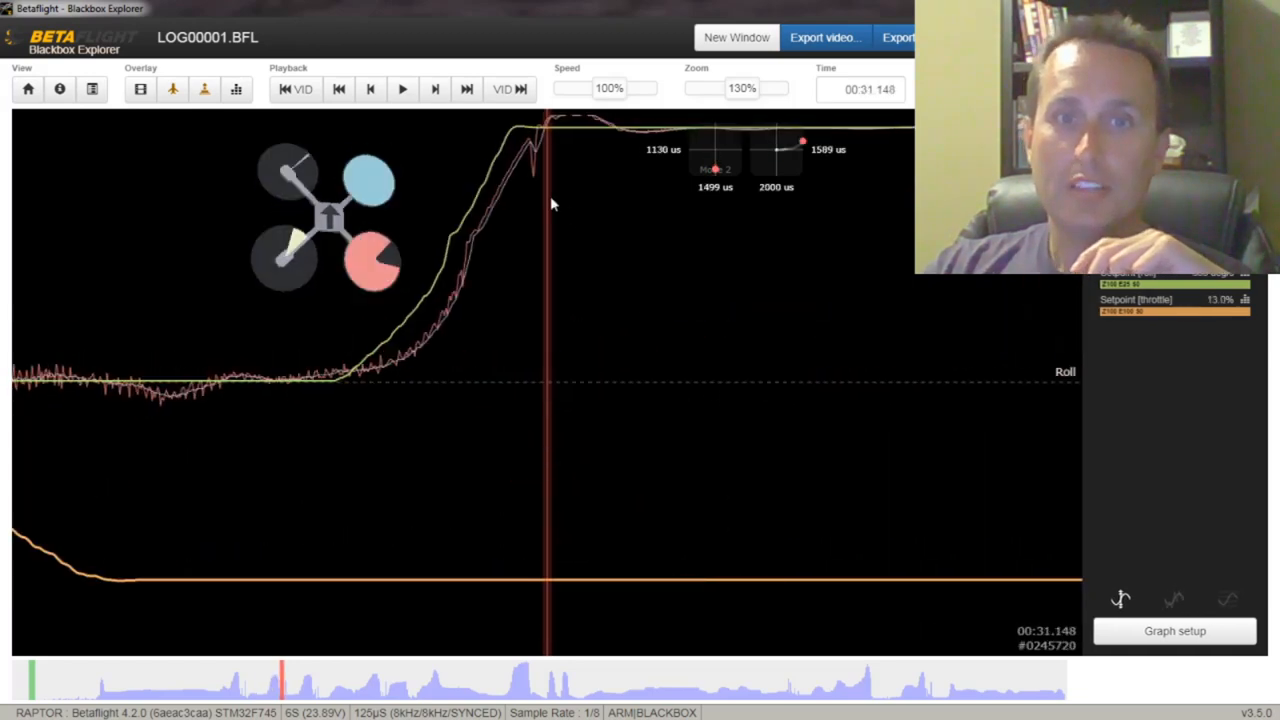
pyautogui.moveTo(742, 88)
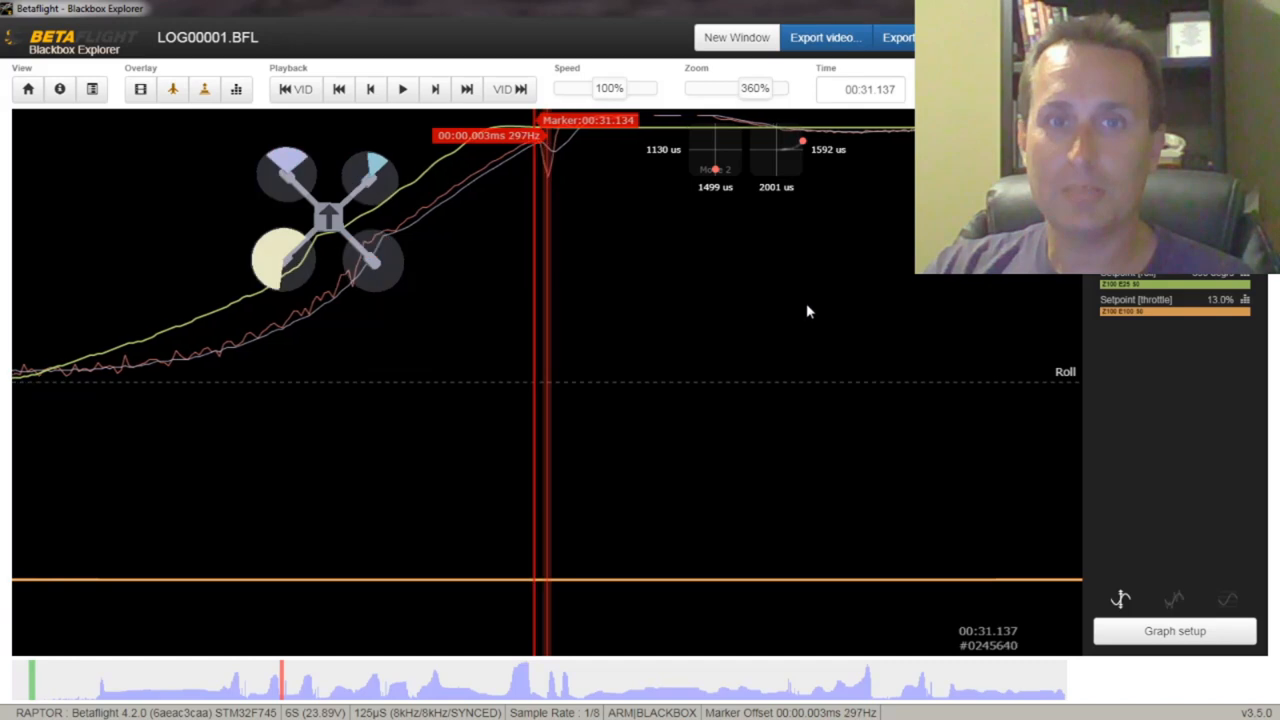
pyautogui.moveTo(528, 170)
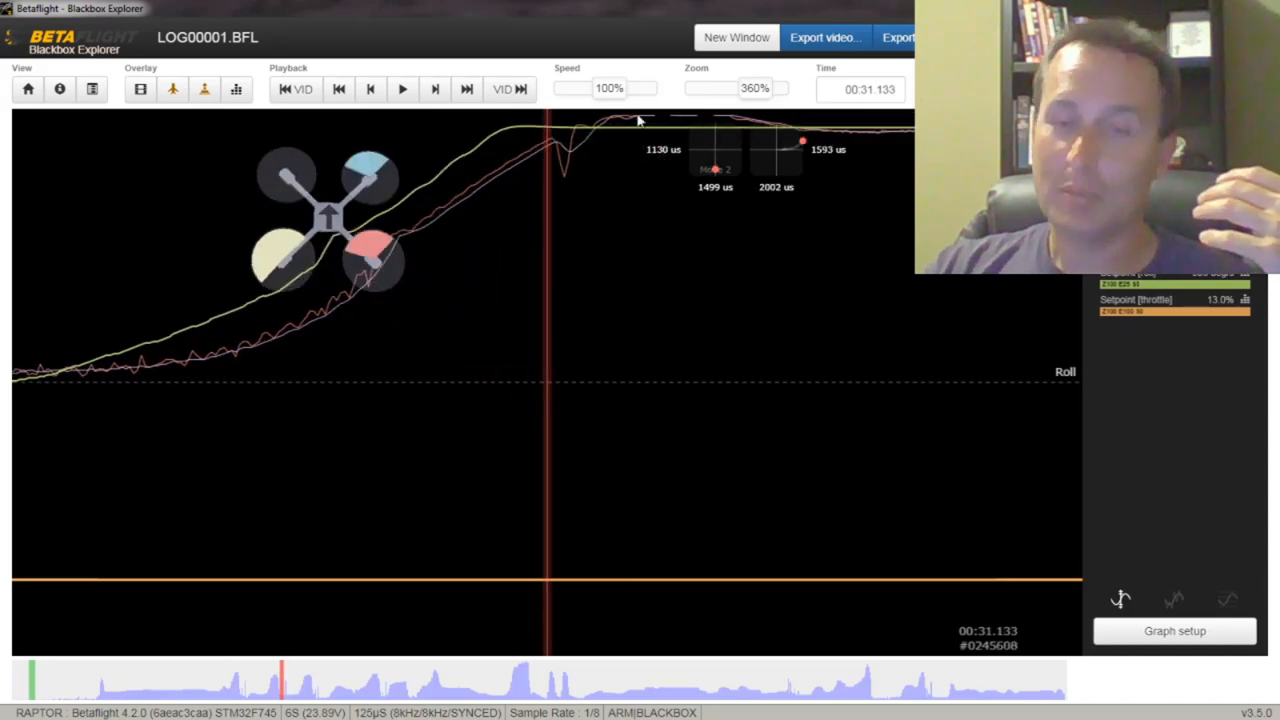
pyautogui.moveTo(565, 163)
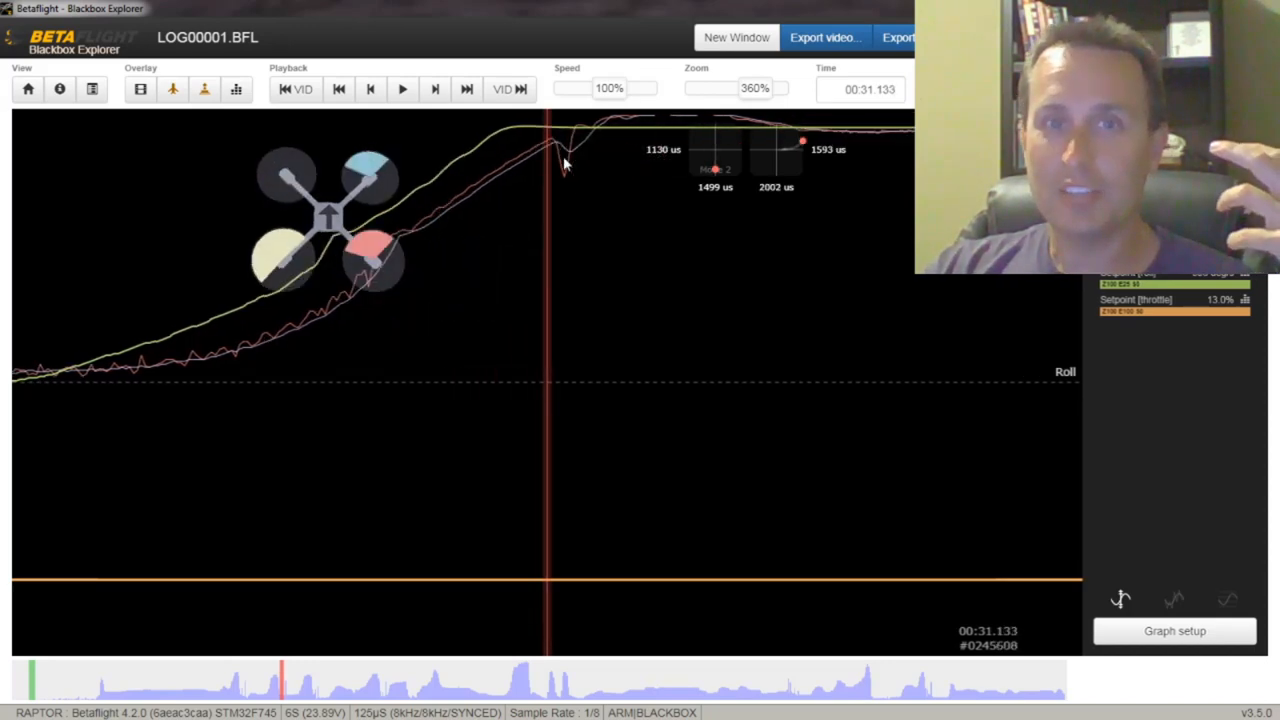
pyautogui.moveTo(522, 188)
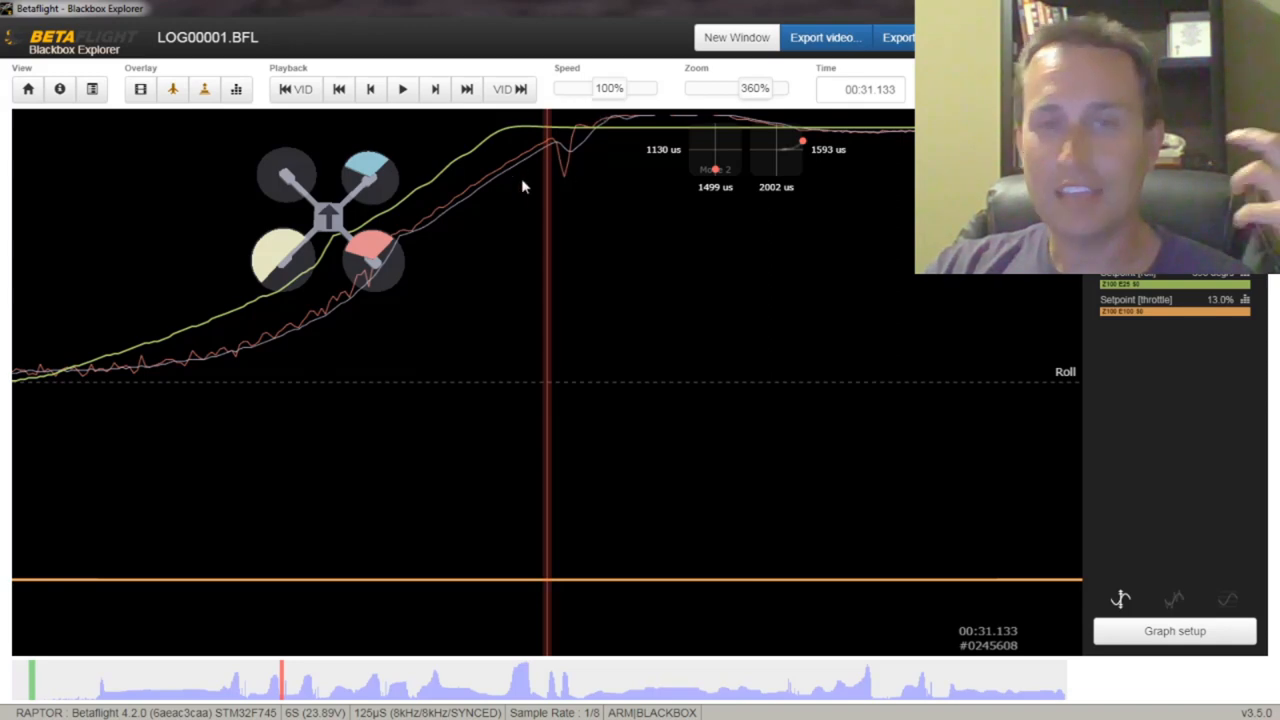
pyautogui.moveTo(530, 184)
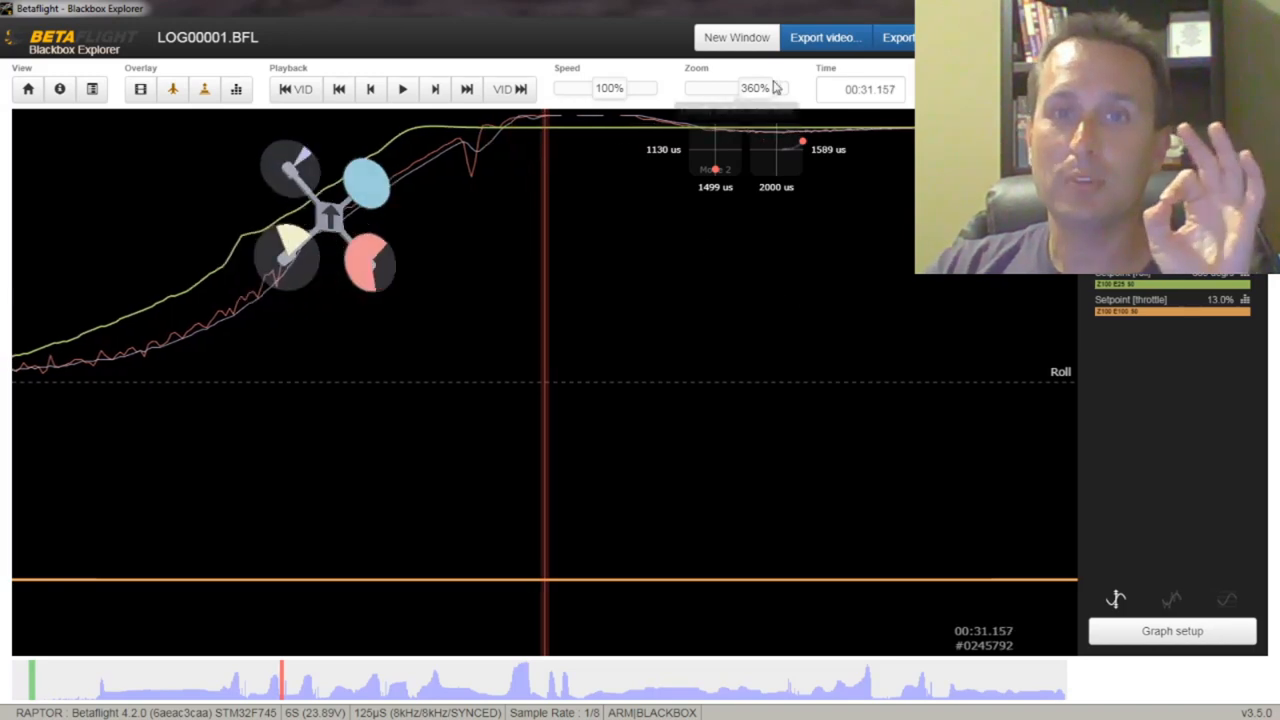
# Step: Reset the graph zoom to 100%
pyautogui.click(712, 88)
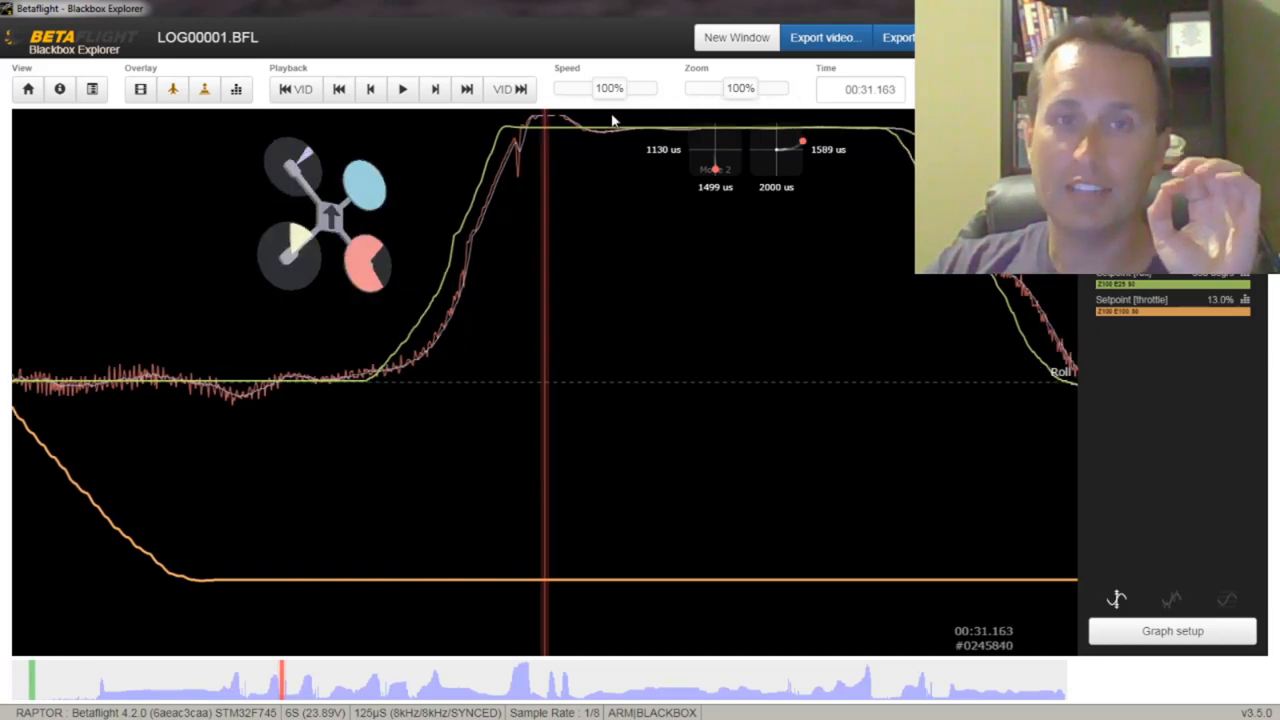
pyautogui.moveTo(516, 147)
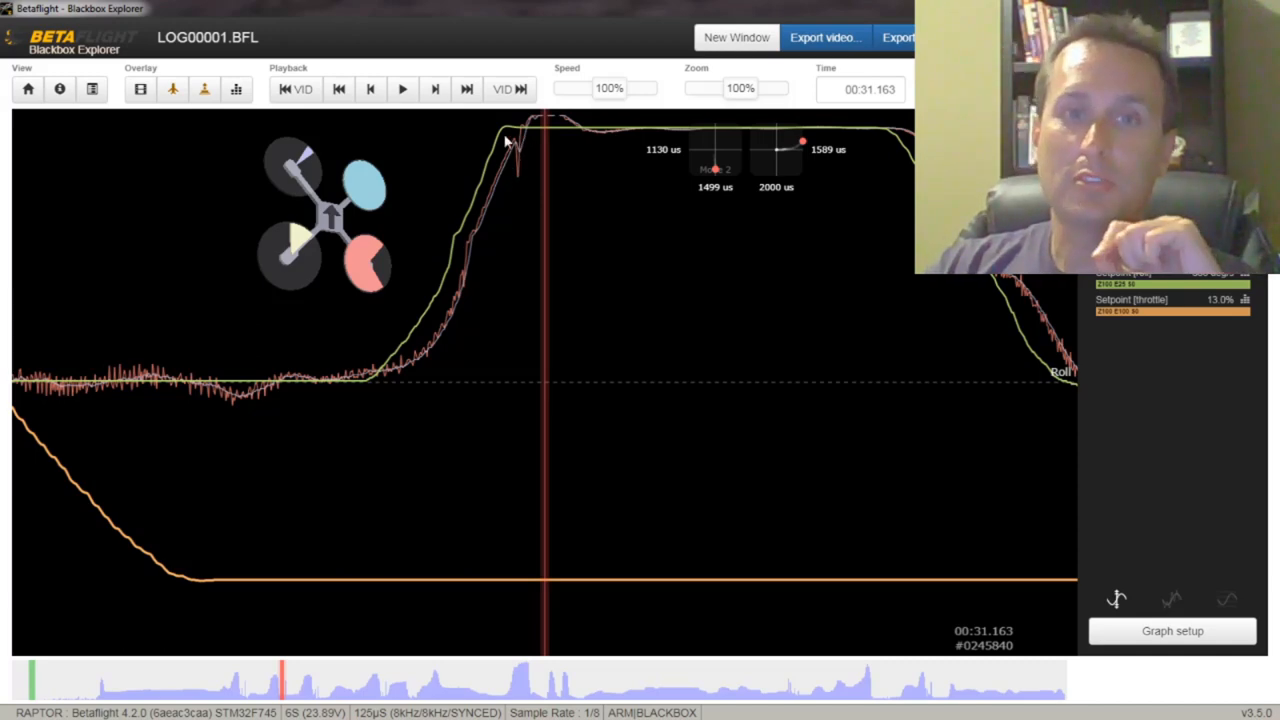
pyautogui.moveTo(520, 163)
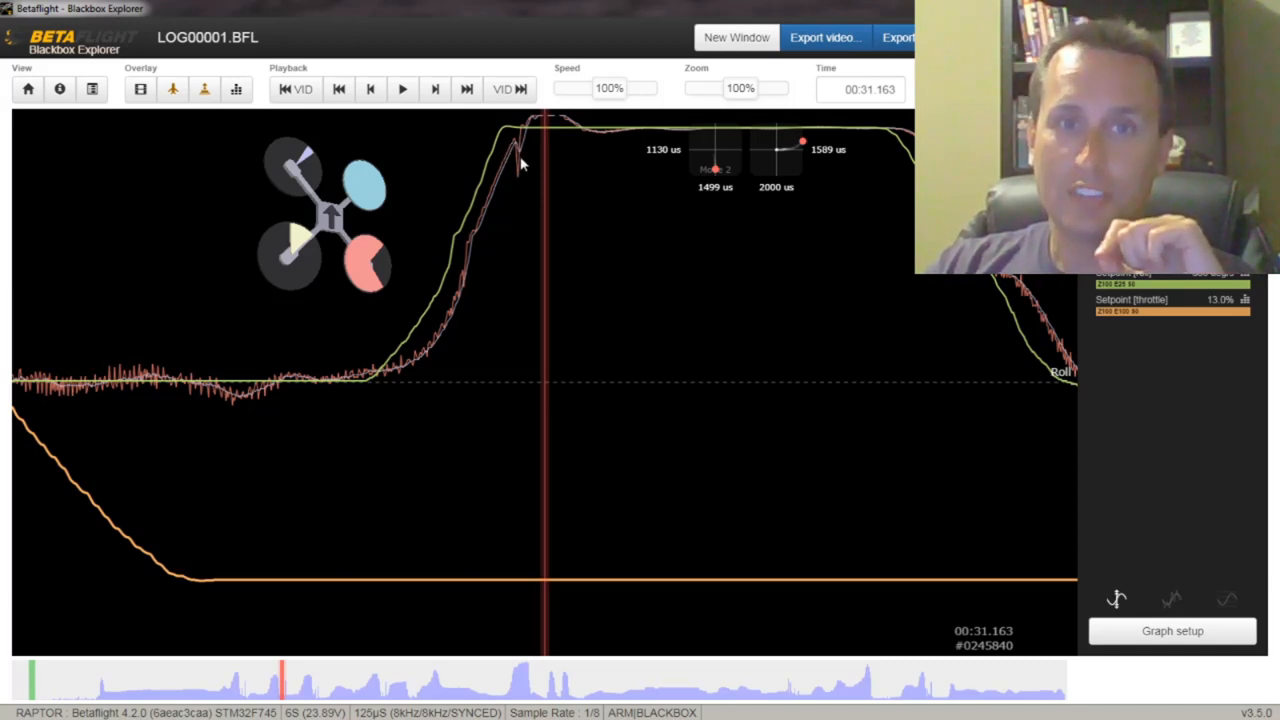
pyautogui.moveTo(510, 150)
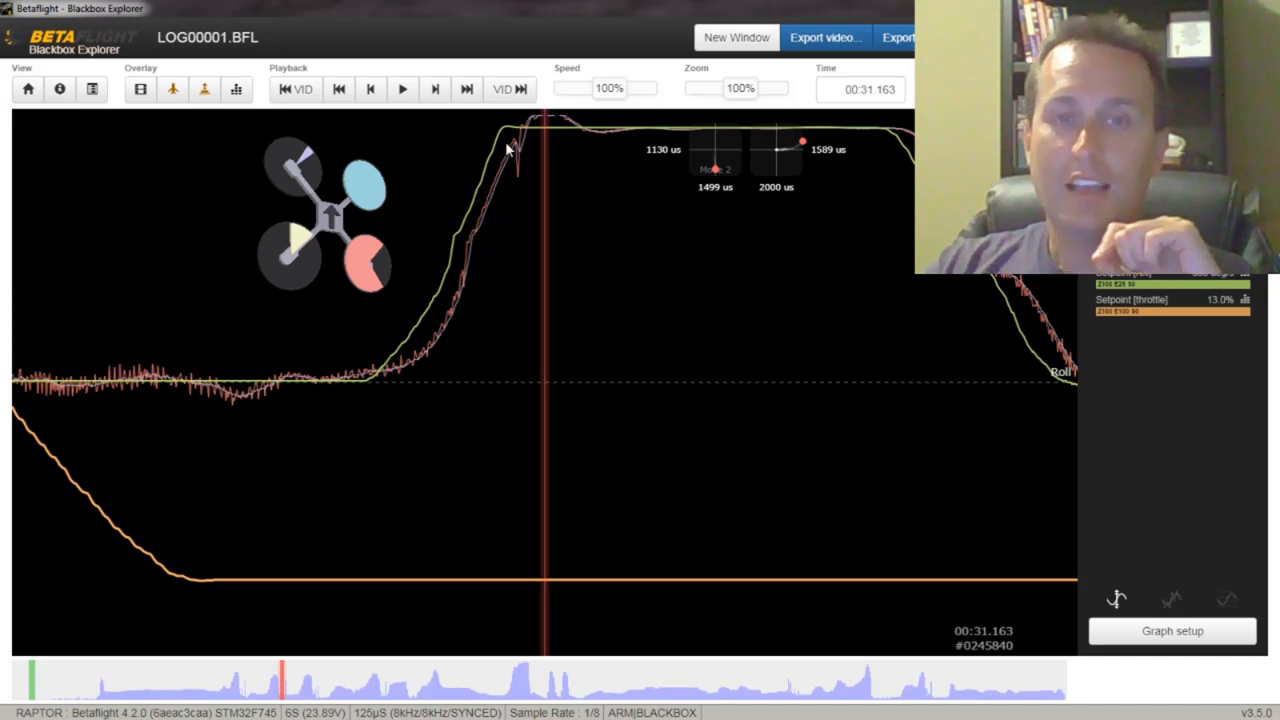
pyautogui.moveTo(535, 140)
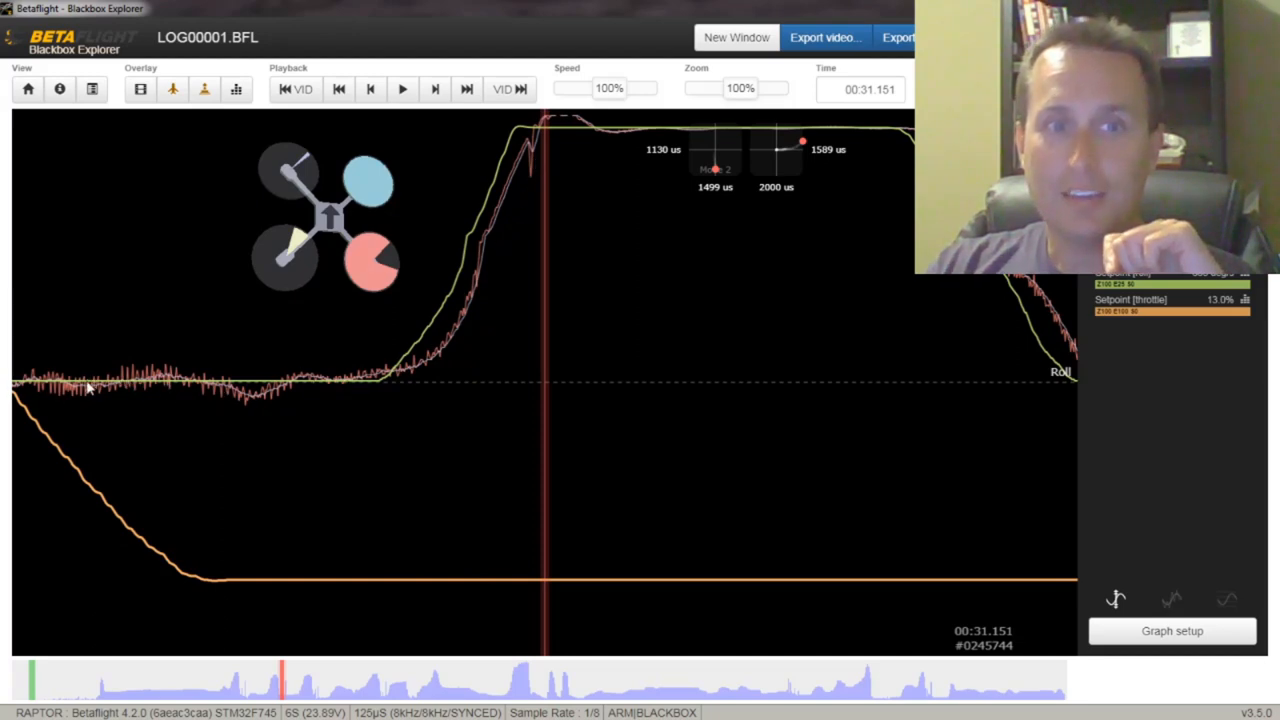
pyautogui.moveTo(225, 400)
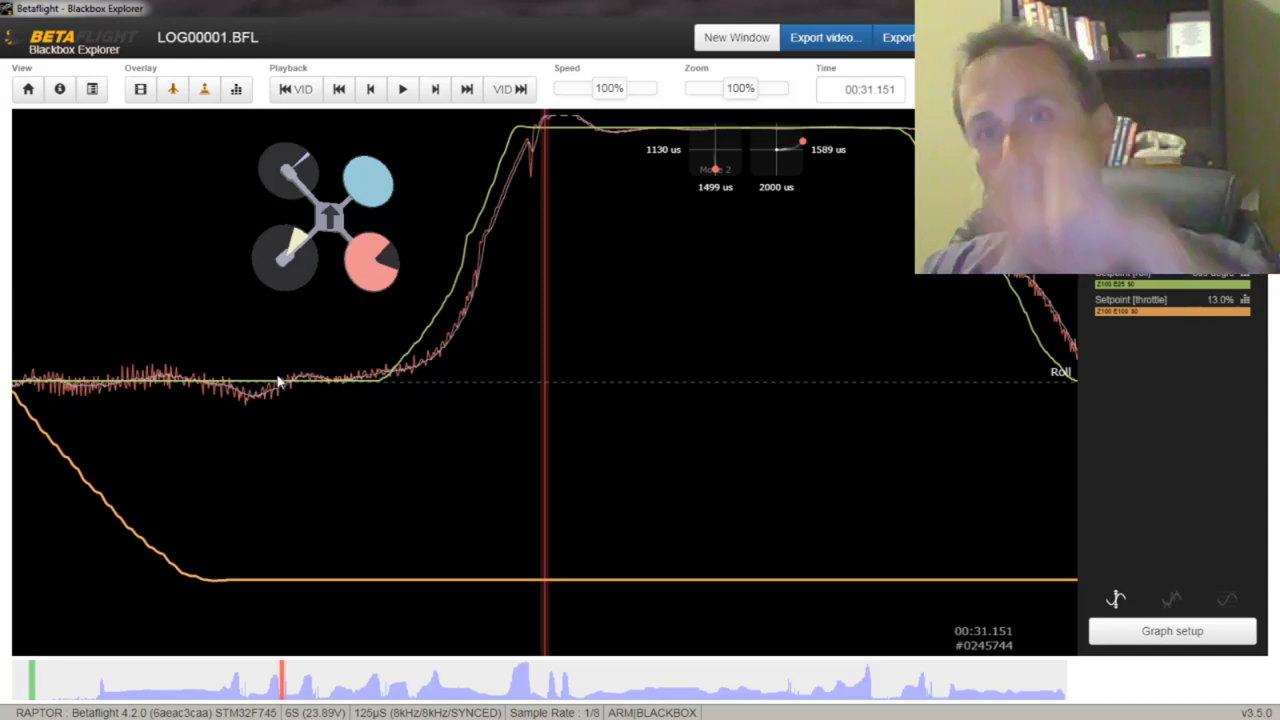
pyautogui.moveTo(318, 343)
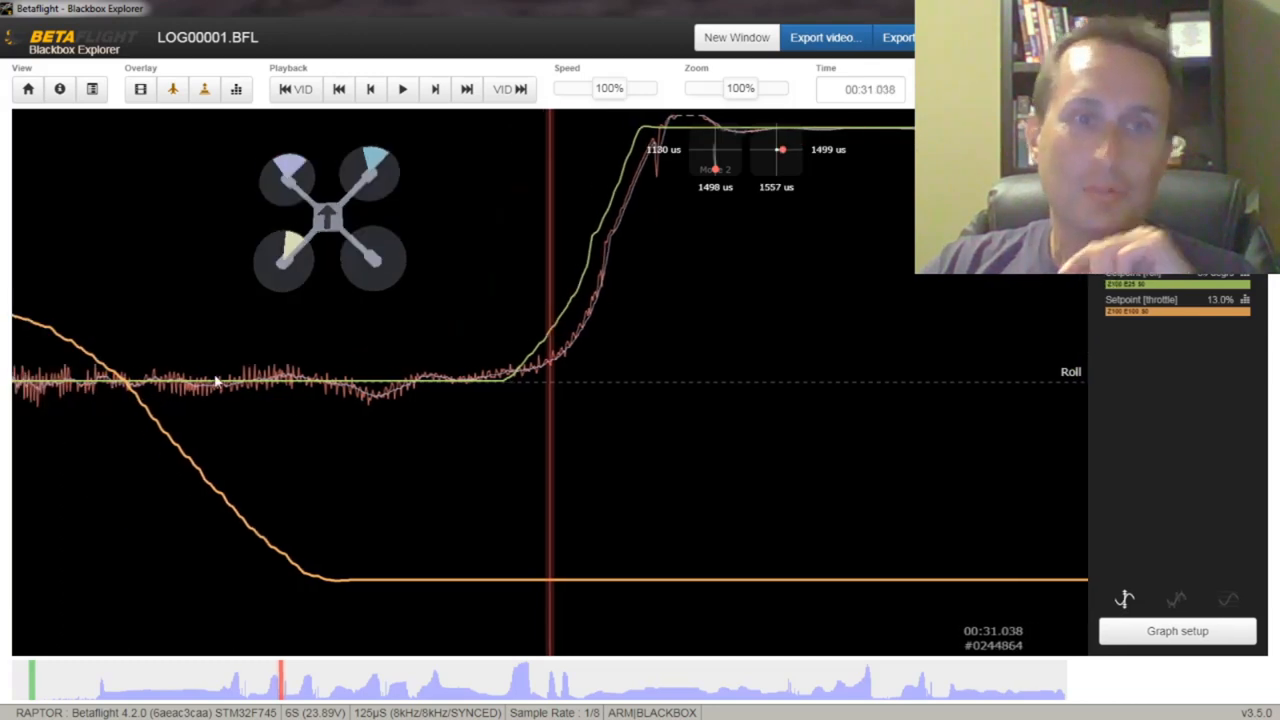
pyautogui.moveTo(255, 360)
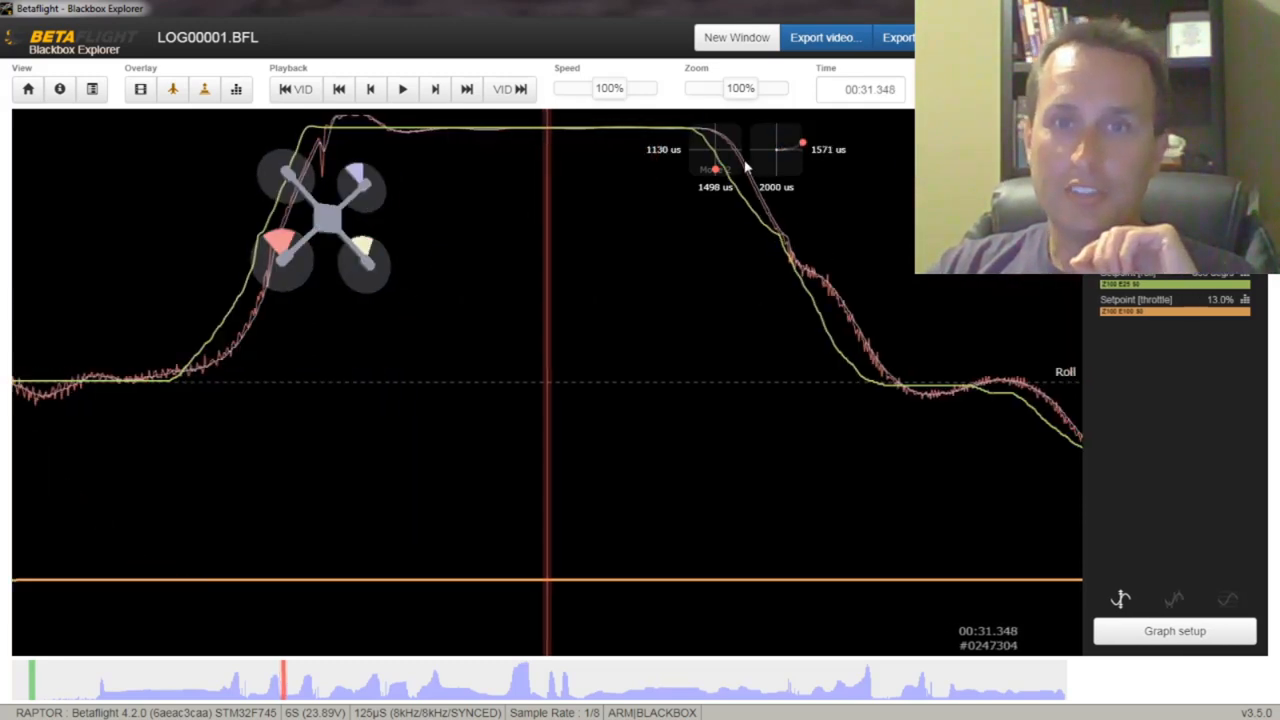
pyautogui.moveTo(862, 327)
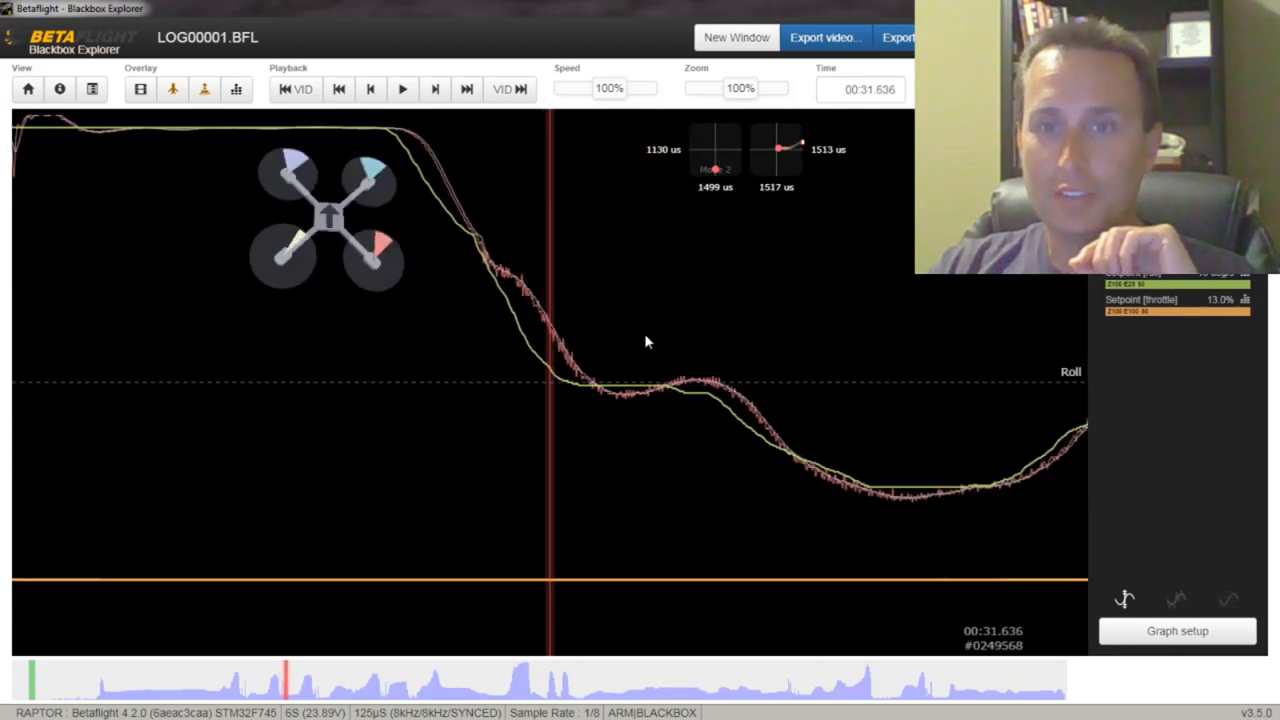
pyautogui.moveTo(827, 461)
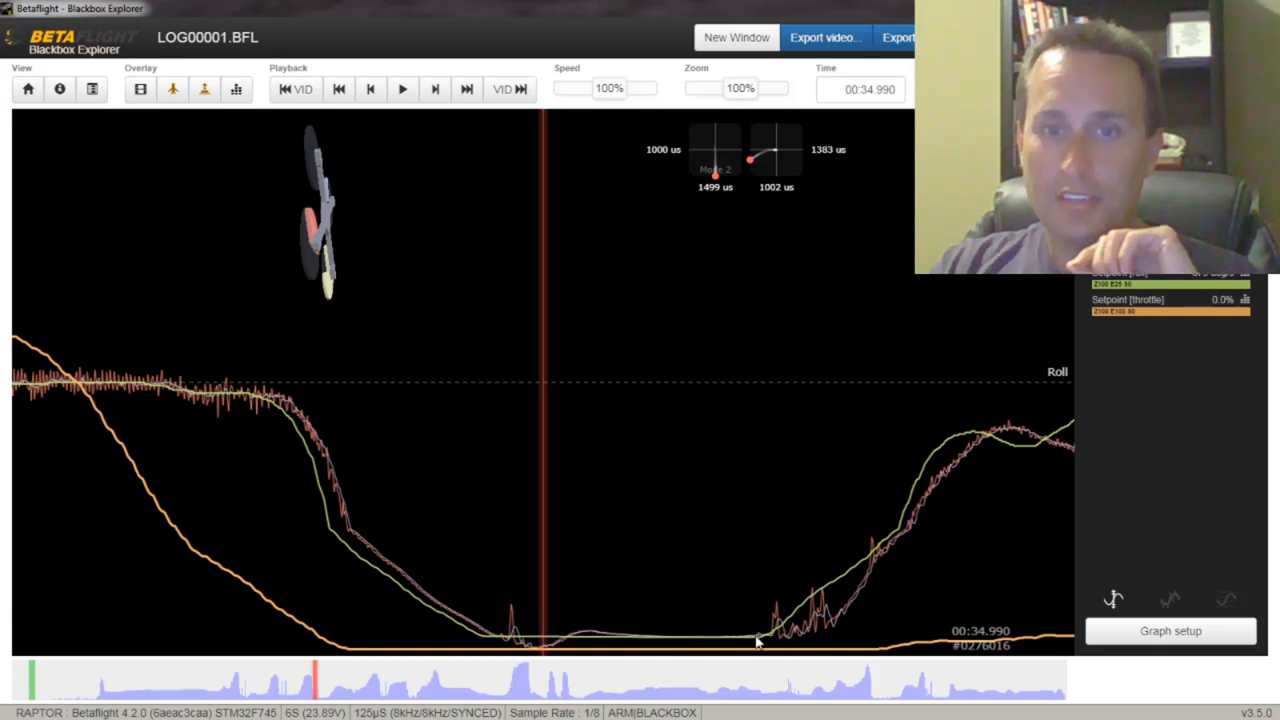
pyautogui.moveTo(830, 613)
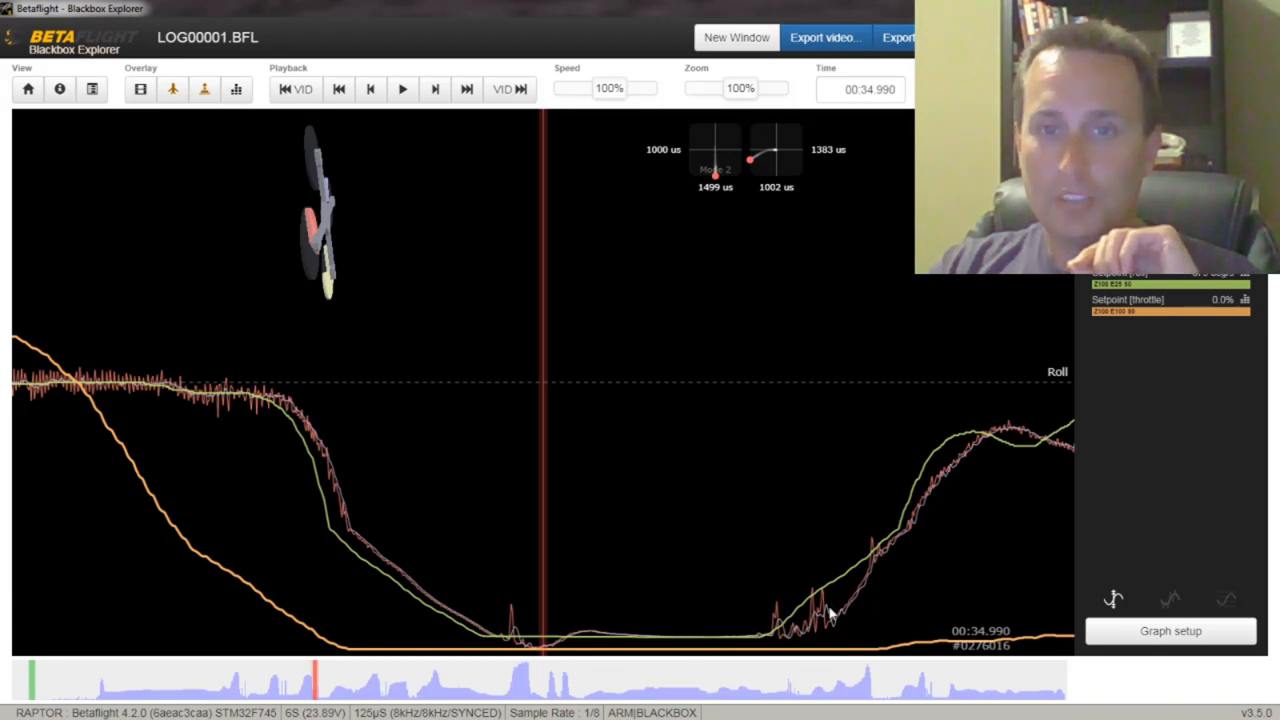
pyautogui.moveTo(870, 557)
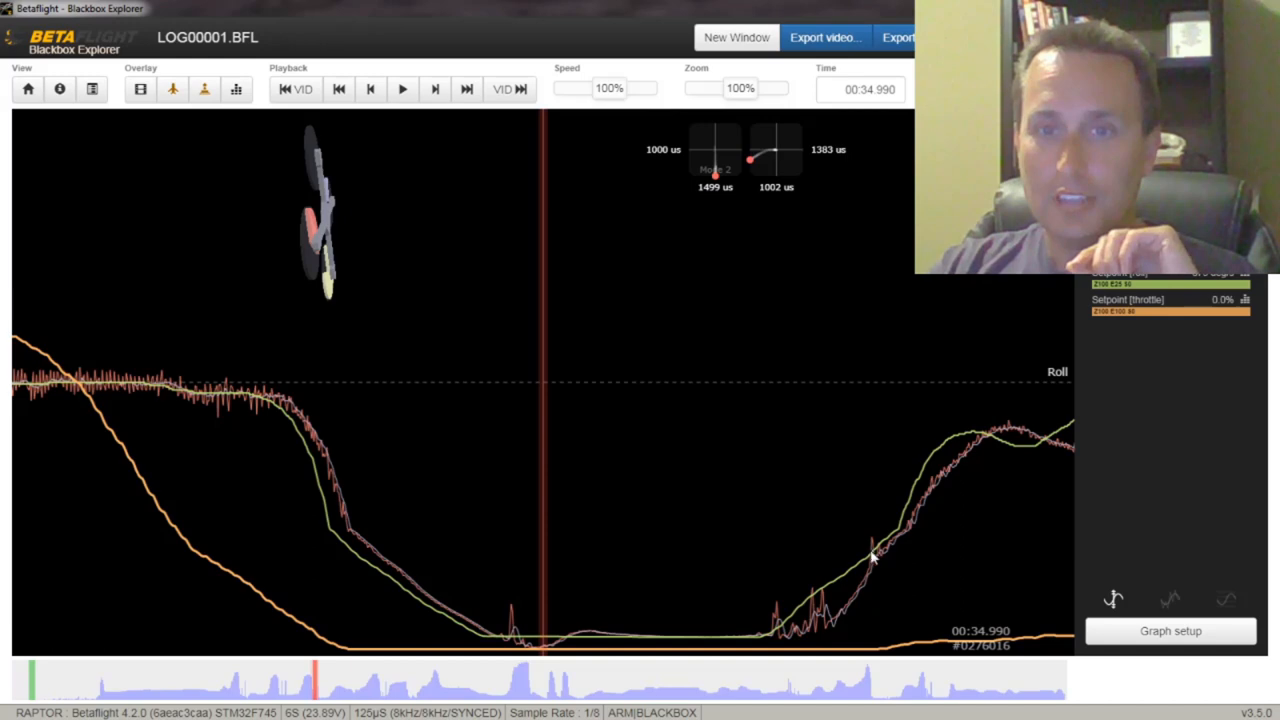
pyautogui.moveTo(1005, 440)
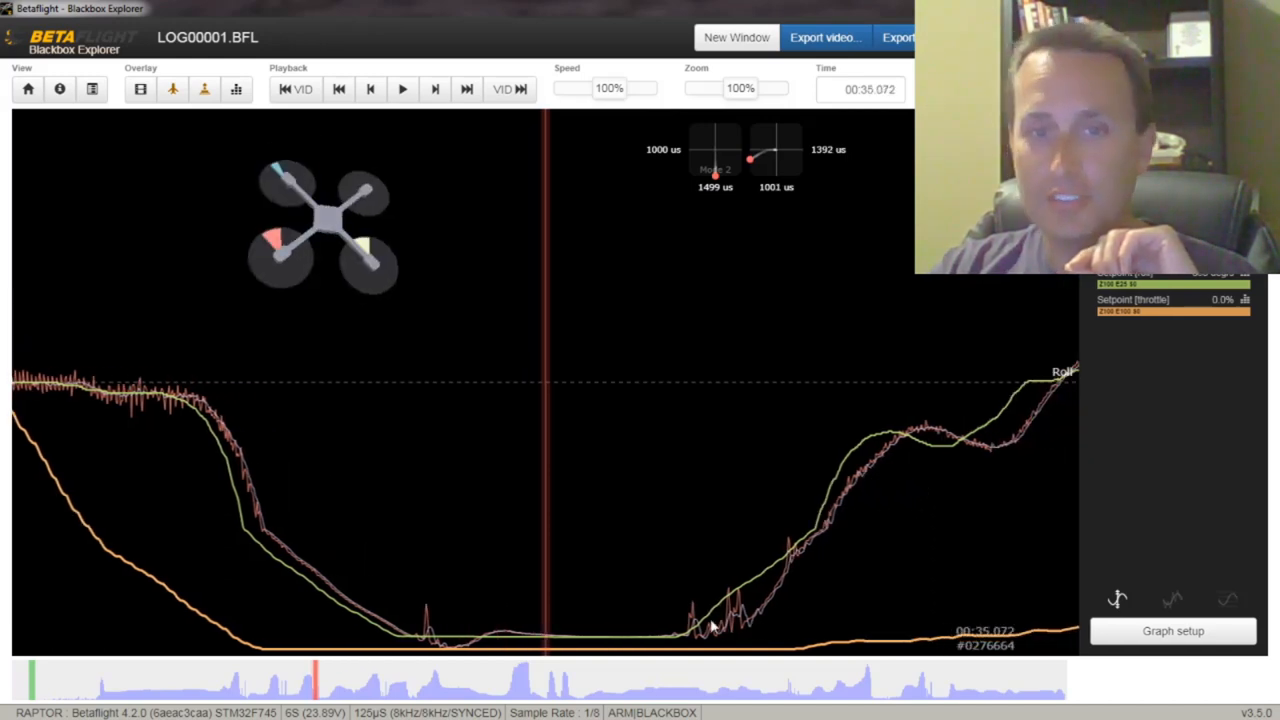
pyautogui.moveTo(670, 618)
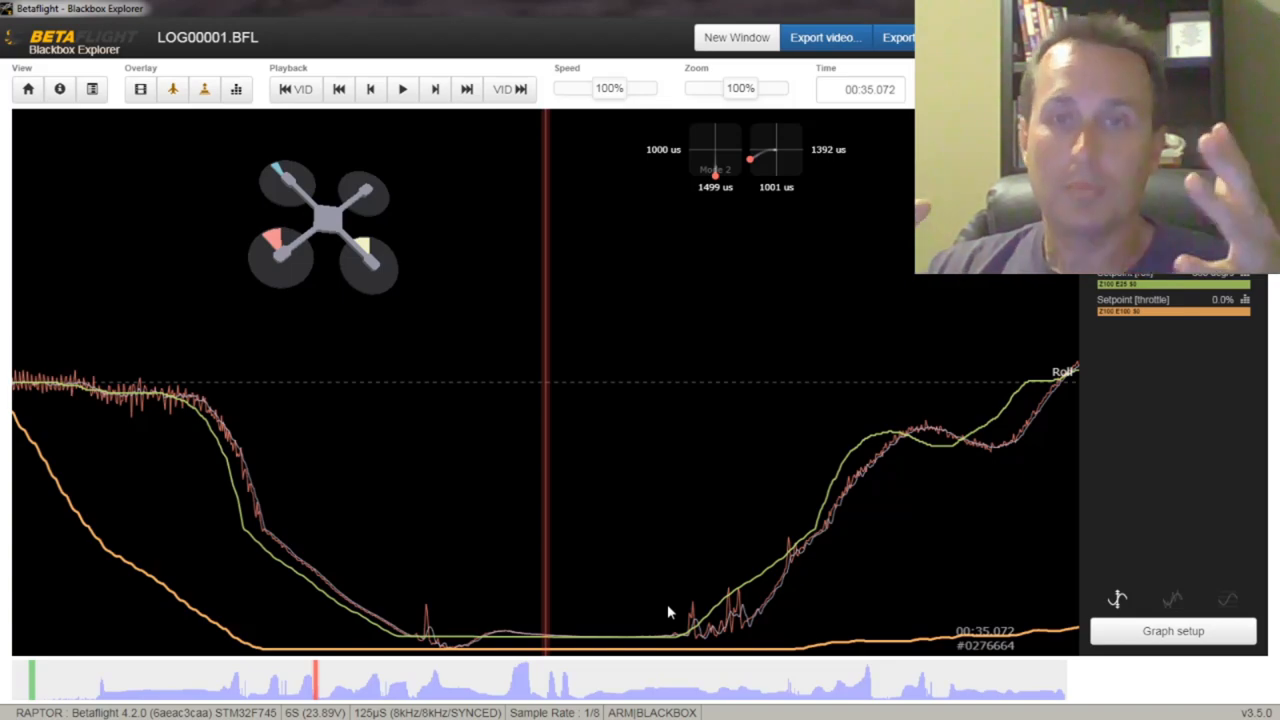
pyautogui.moveTo(763, 546)
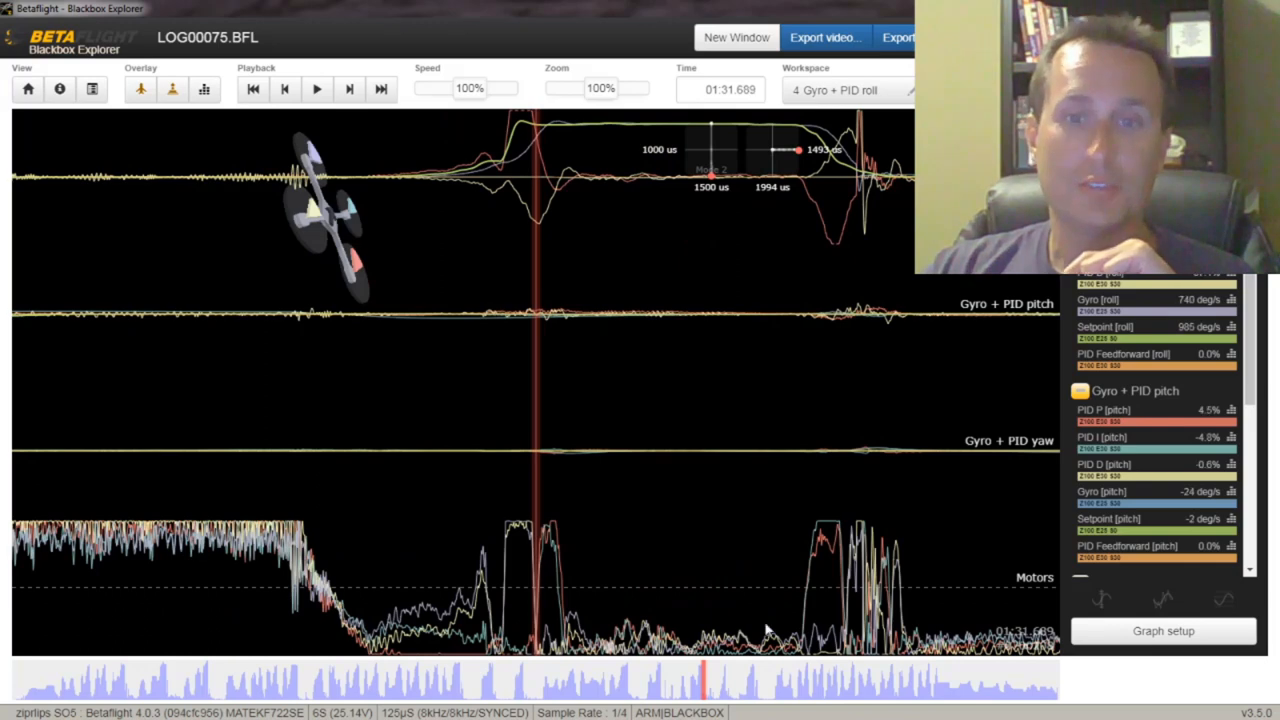
pyautogui.moveTo(518, 580)
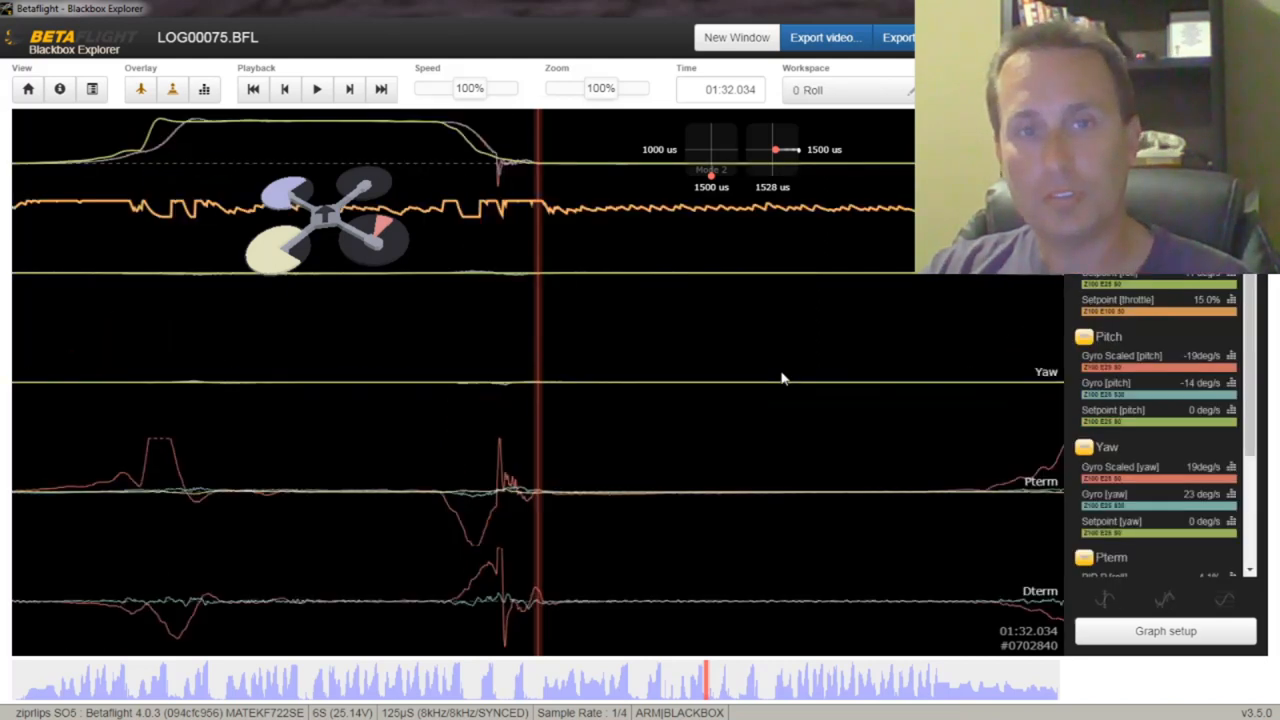
pyautogui.moveTo(745, 273)
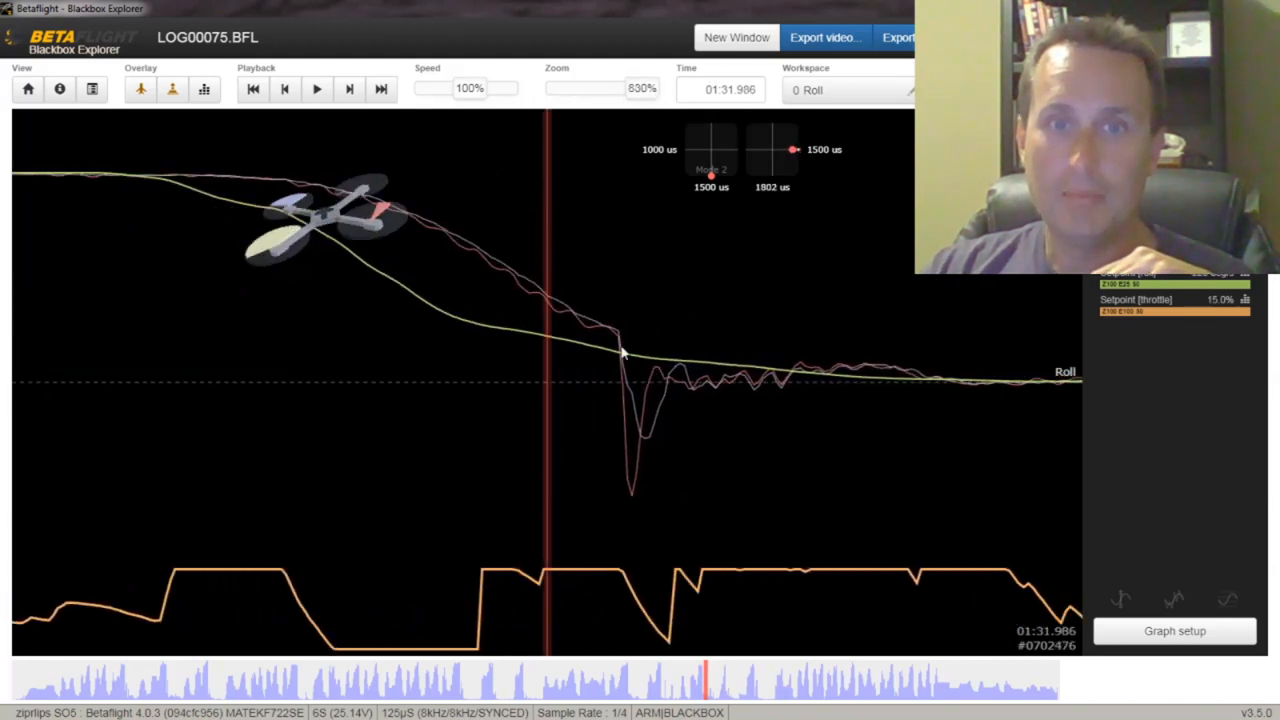
pyautogui.moveTo(662, 374)
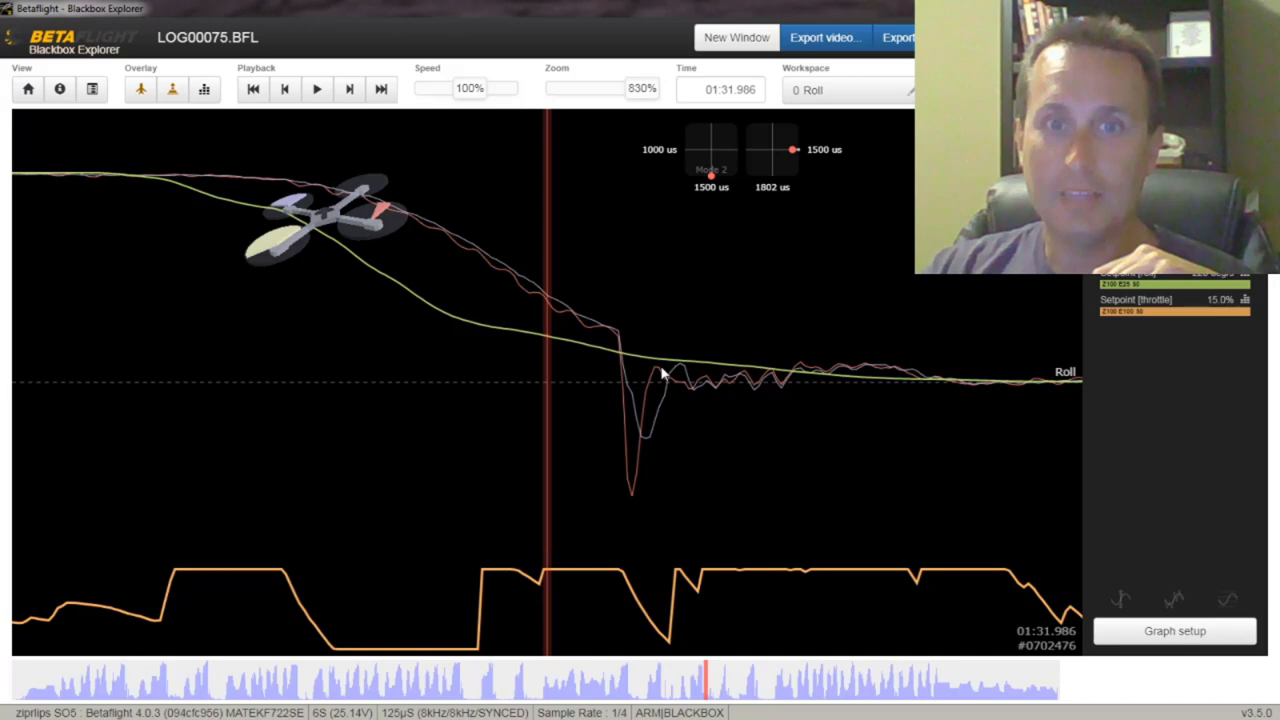
pyautogui.moveTo(620, 473)
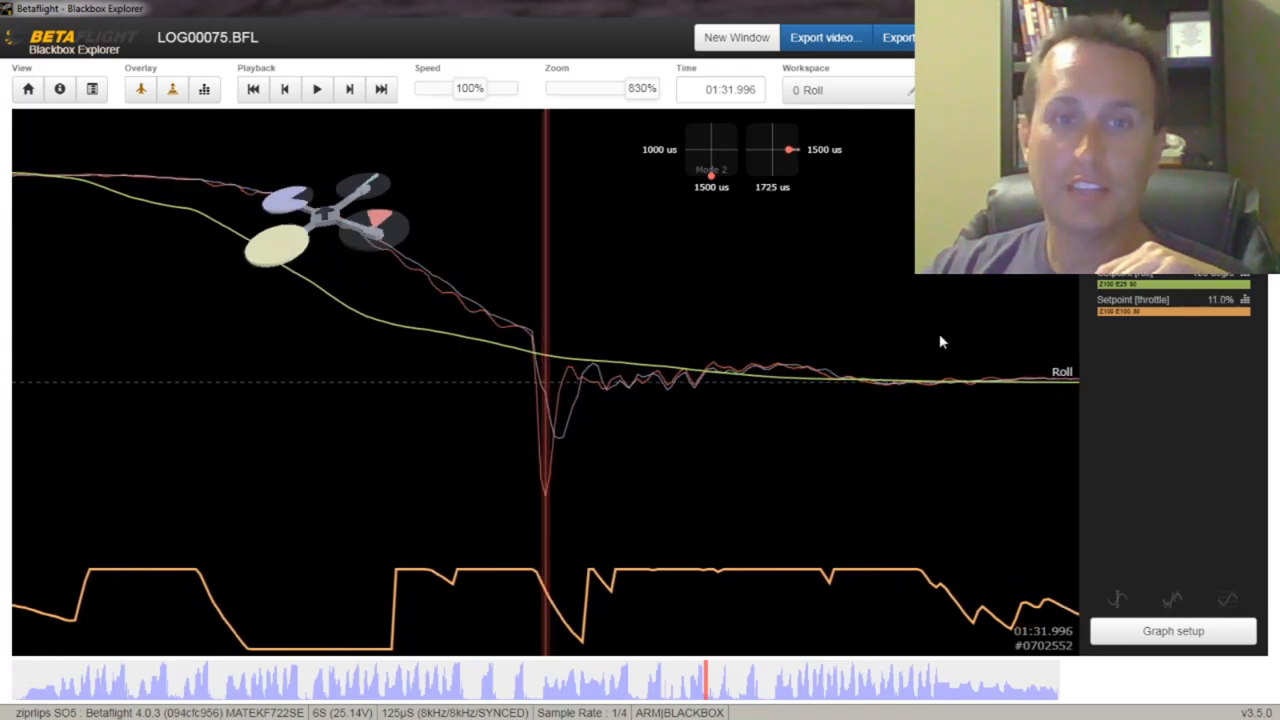
pyautogui.moveTo(960, 324)
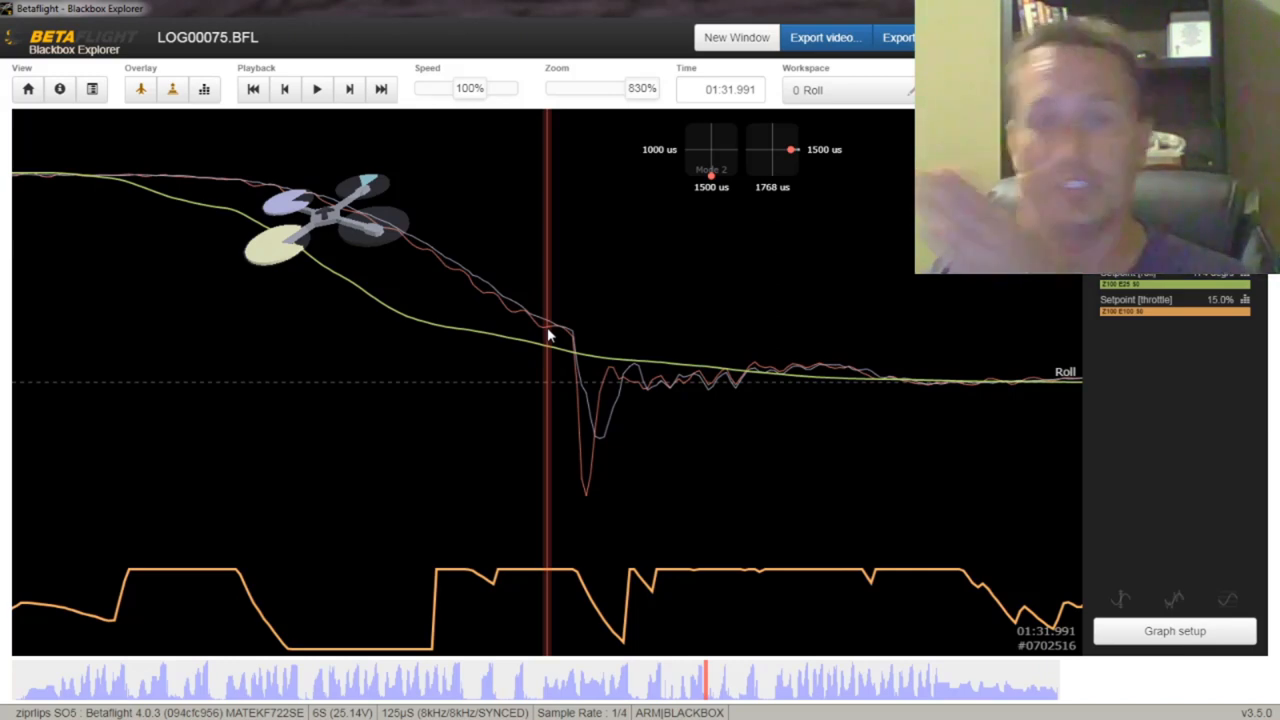
pyautogui.moveTo(610, 374)
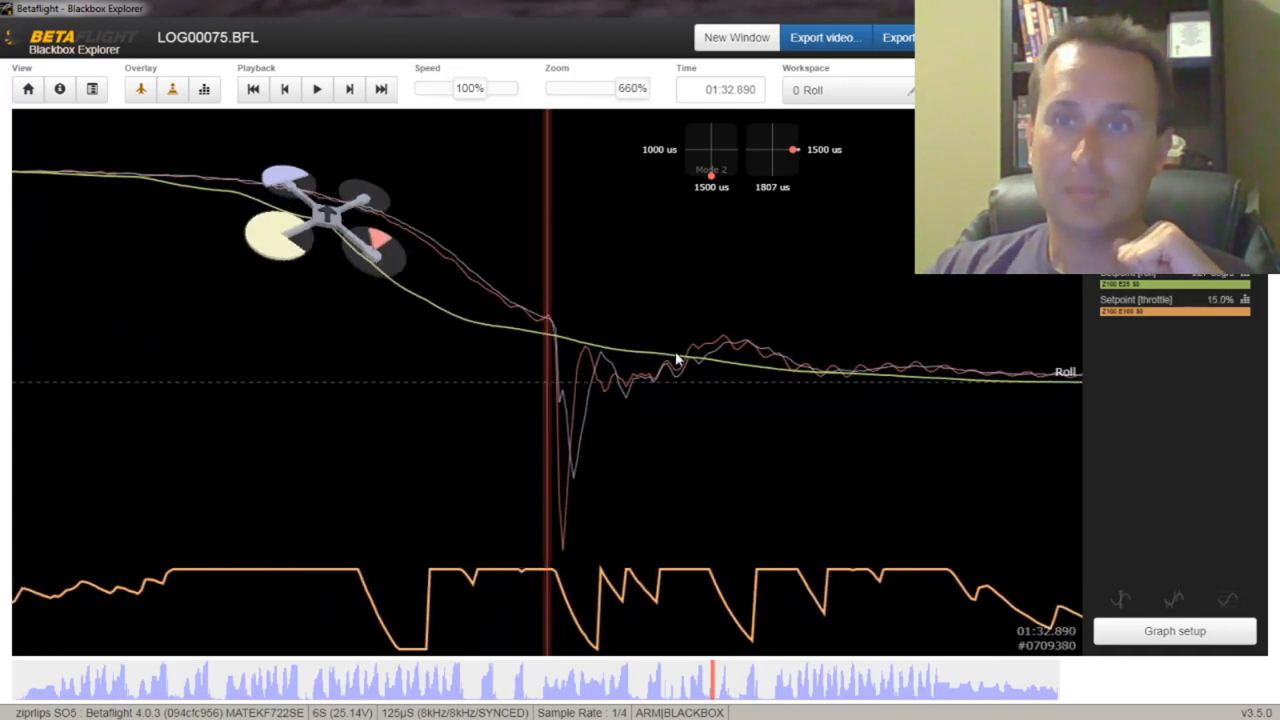
# Step: Reset the LOG00075.BFL graph zoom to full scale near 1:35
pyautogui.click(349, 89)
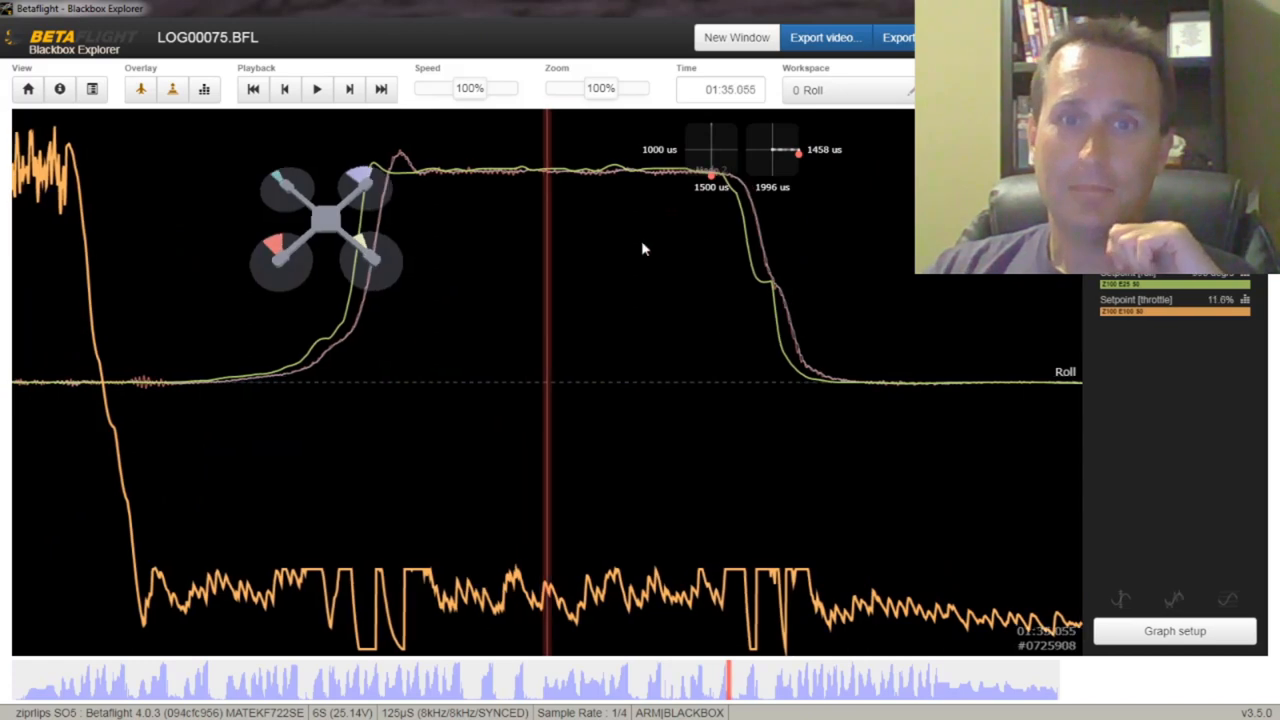
pyautogui.moveTo(765, 348)
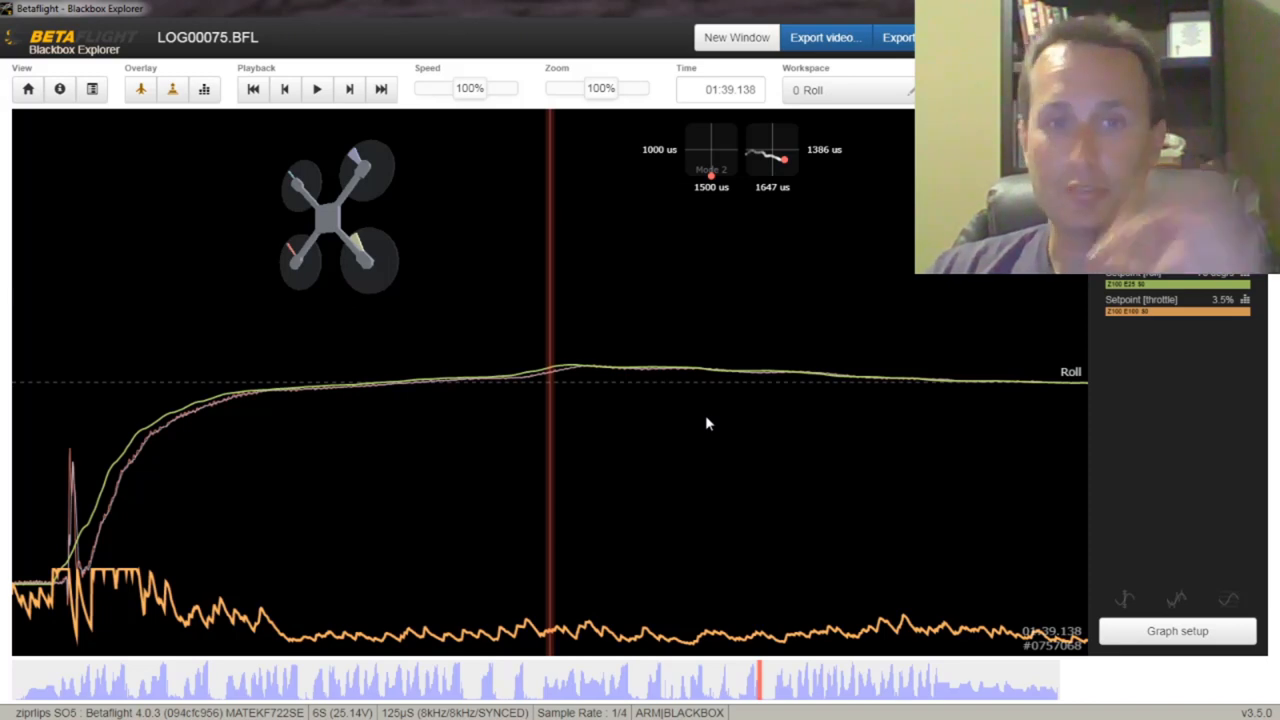
pyautogui.moveTo(779, 427)
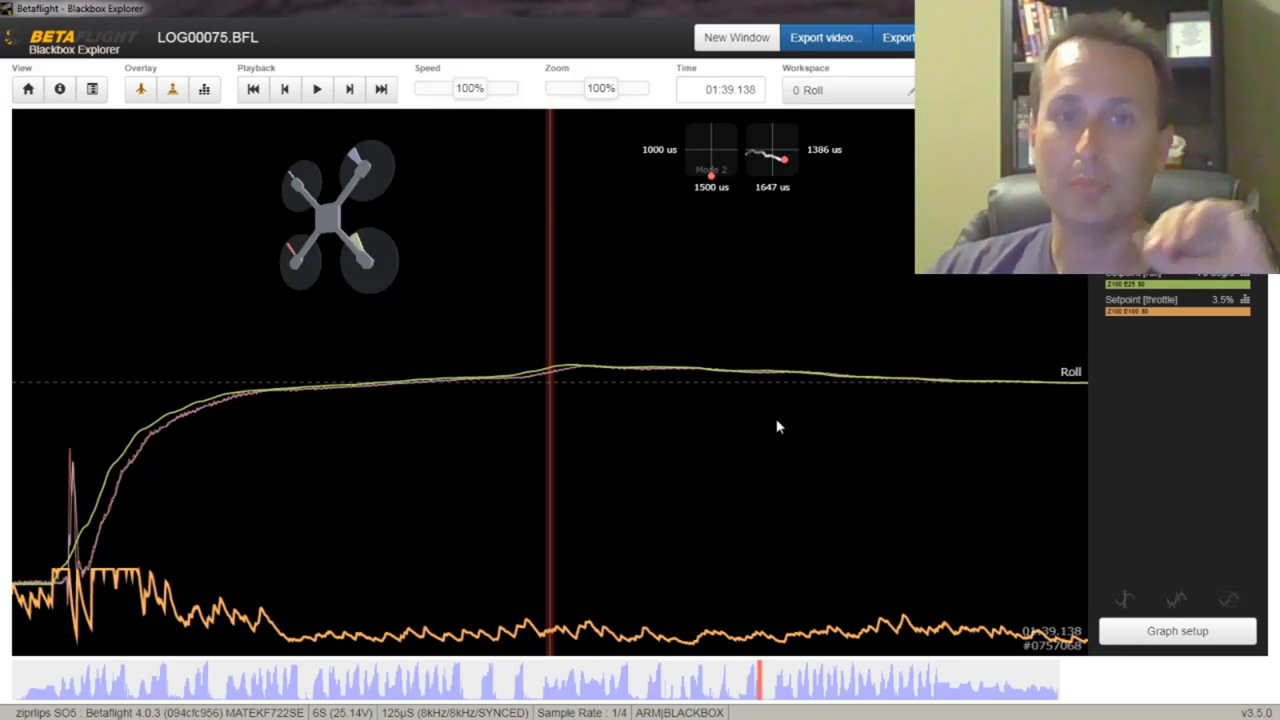